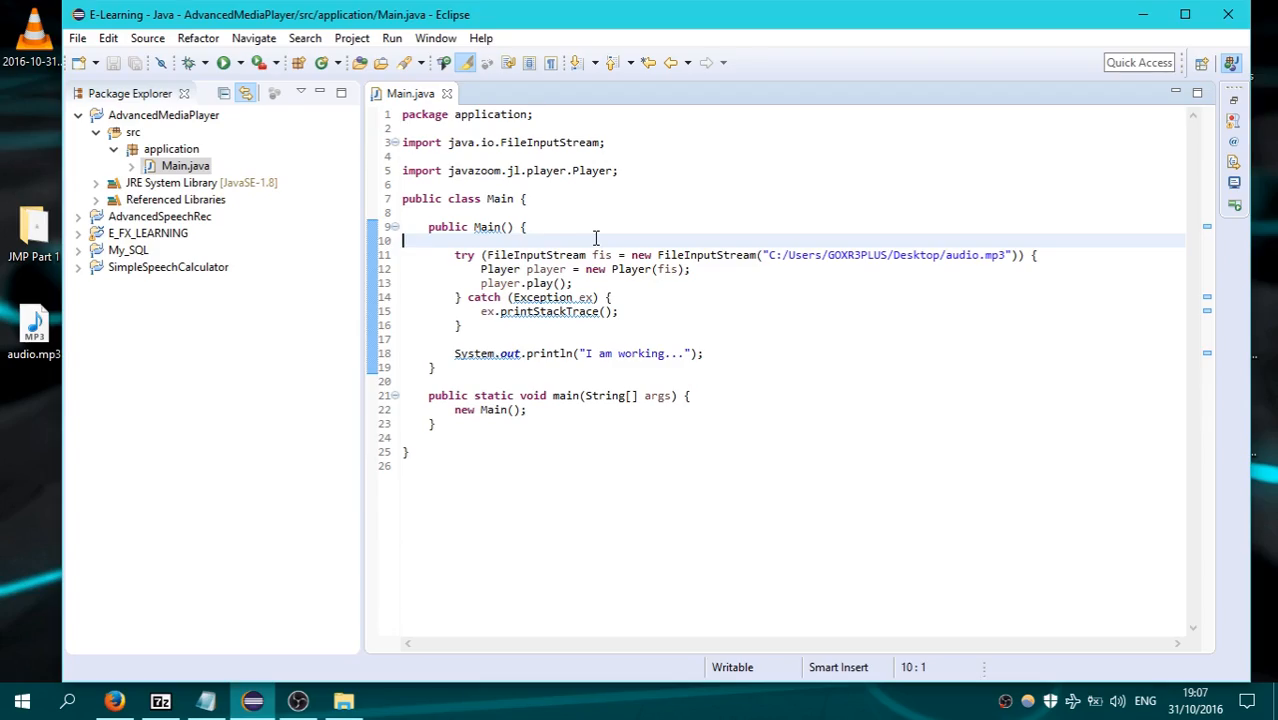
{"action": "mouse_move", "coordinate": [395, 404]}
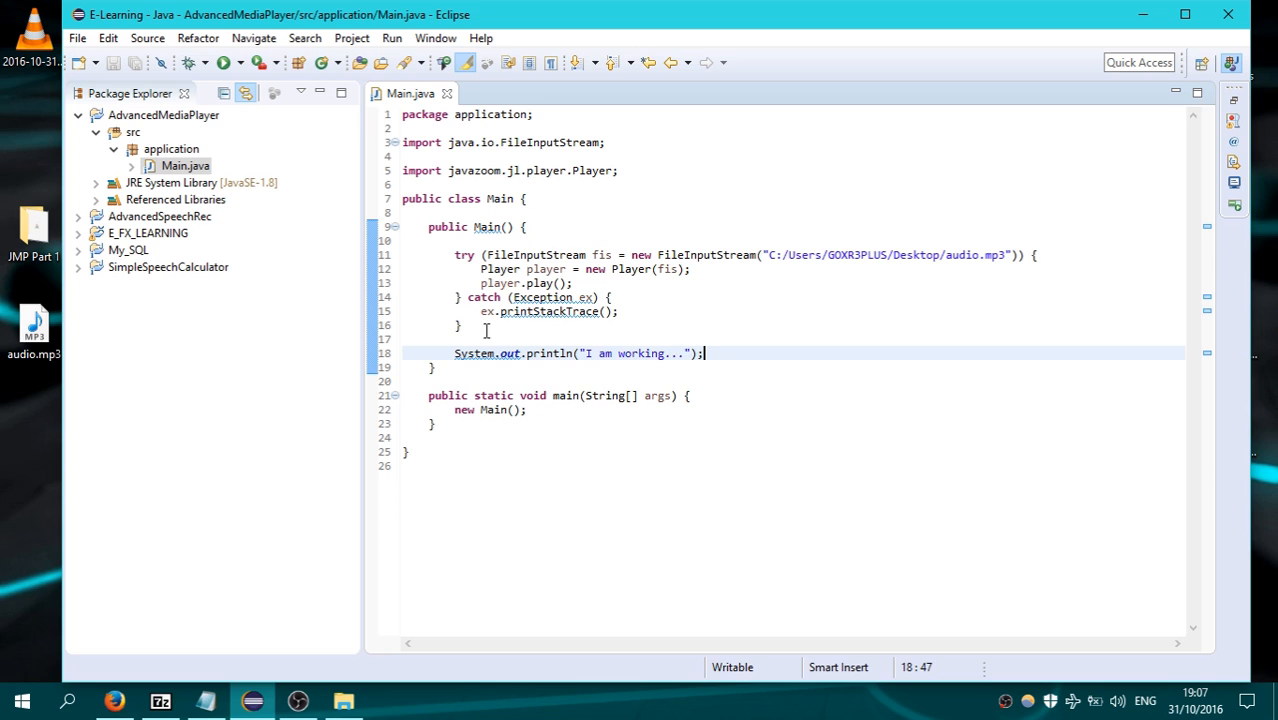
{"action": "mouse_move", "coordinate": [535, 266]}
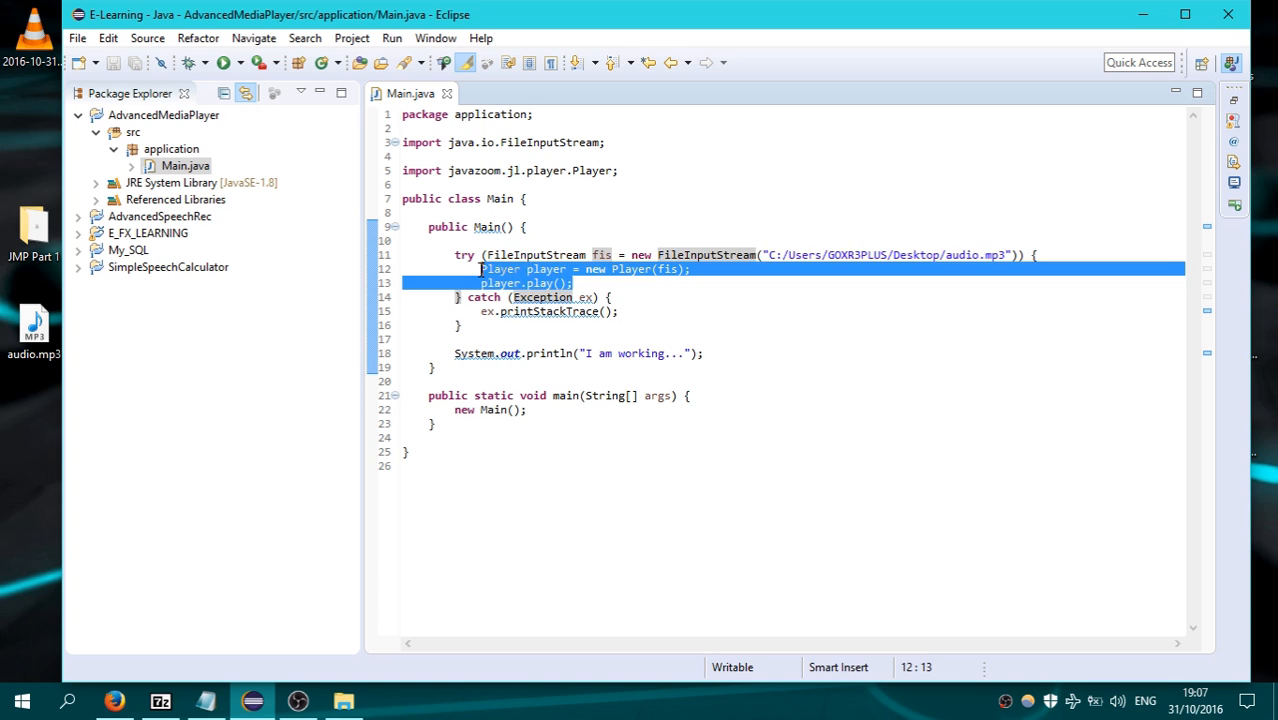
Wrap the audio try/catch in a lambda Thread t and add t.start() below it.
{"action": "left_click", "coordinate": [817, 254]}
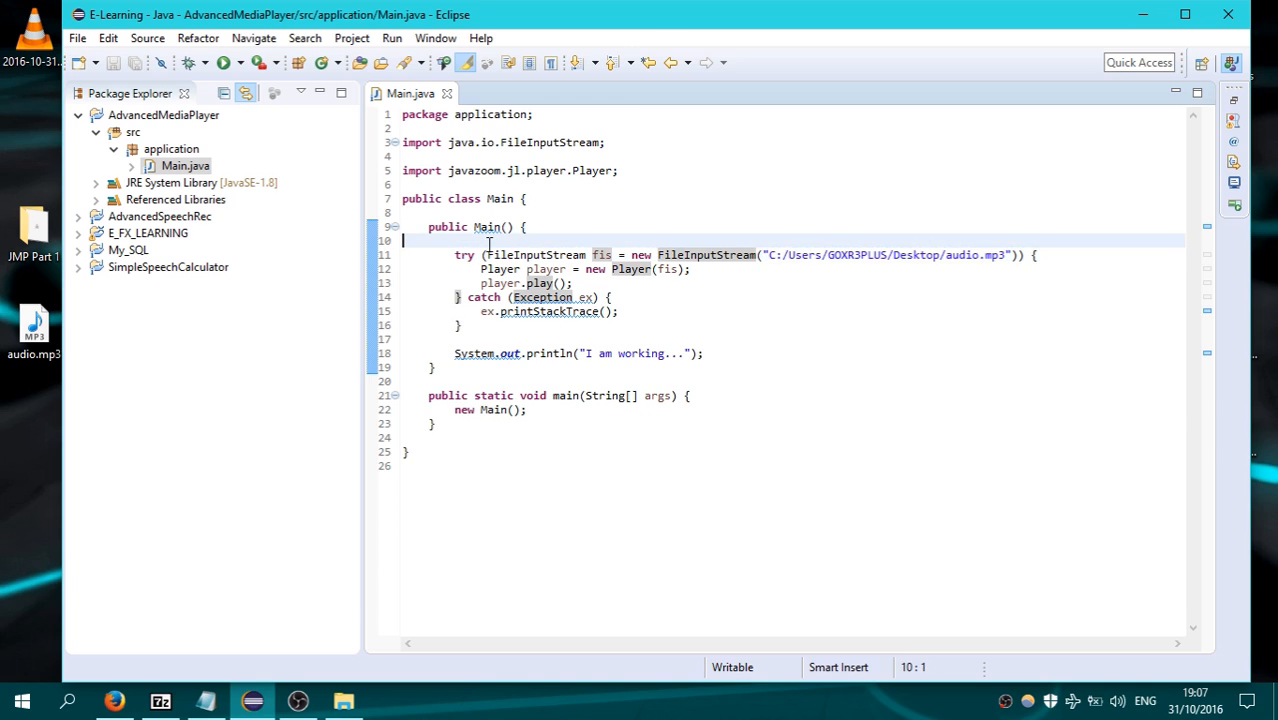
{"action": "type", "text": "new Thread"}
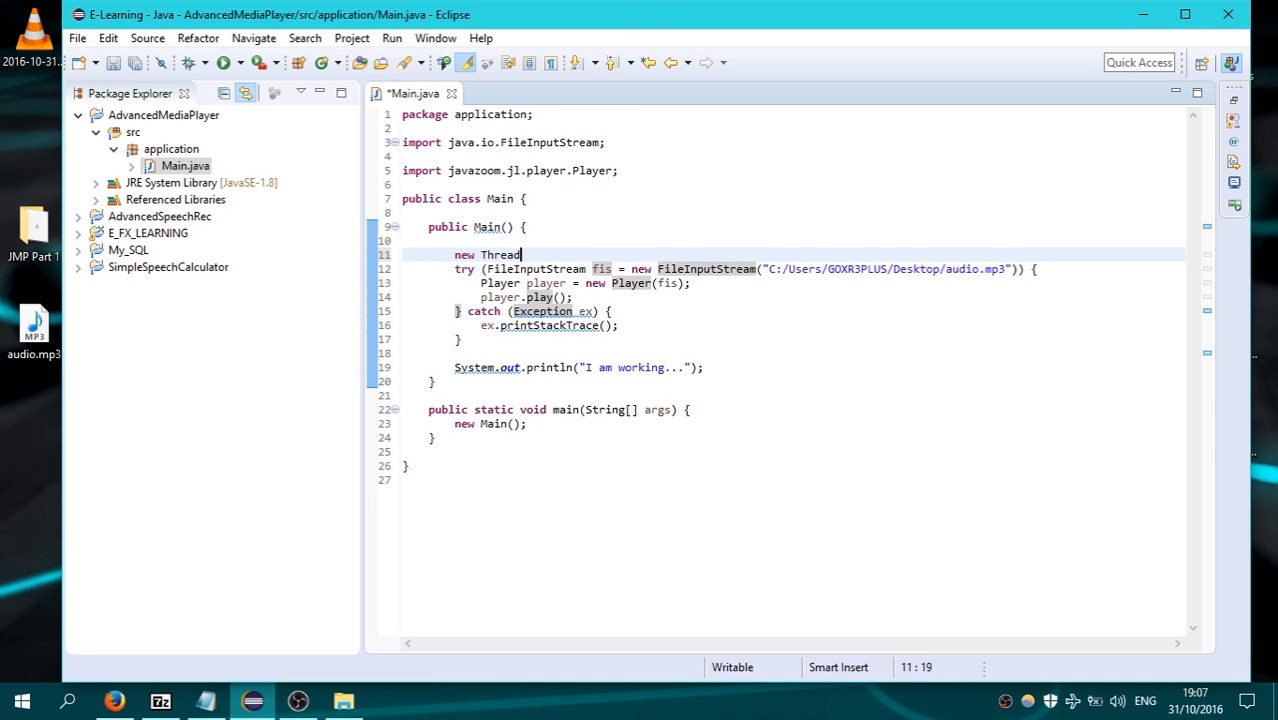
{"action": "type", "text": "( )"}
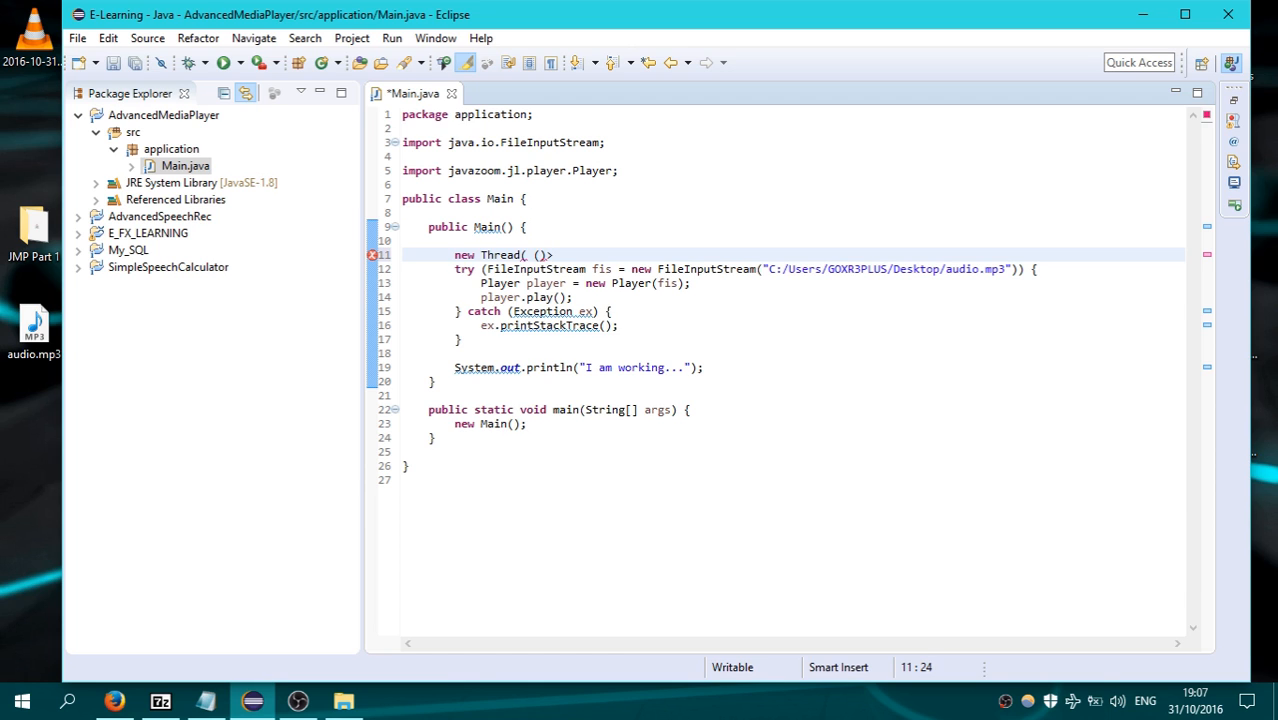
{"action": "type", "text": "->{"}
{"action": "type", "text": "});"}
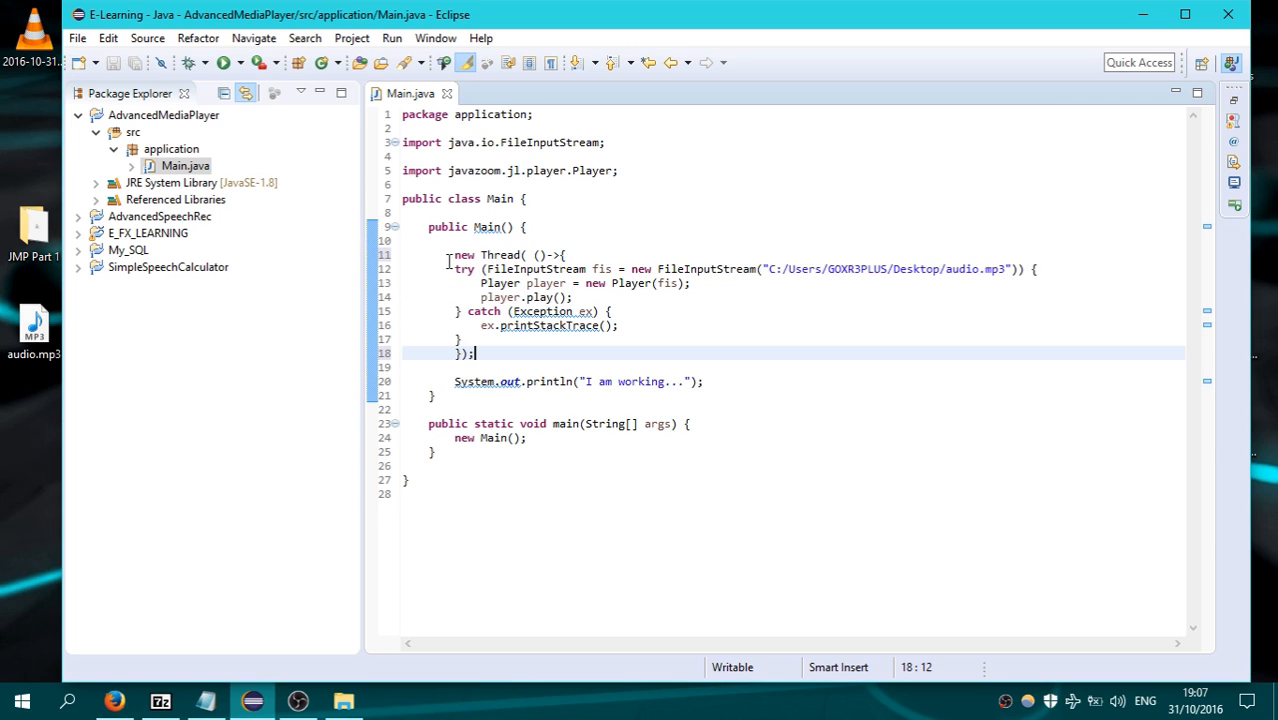
{"action": "type", "text": "Thread t ="}
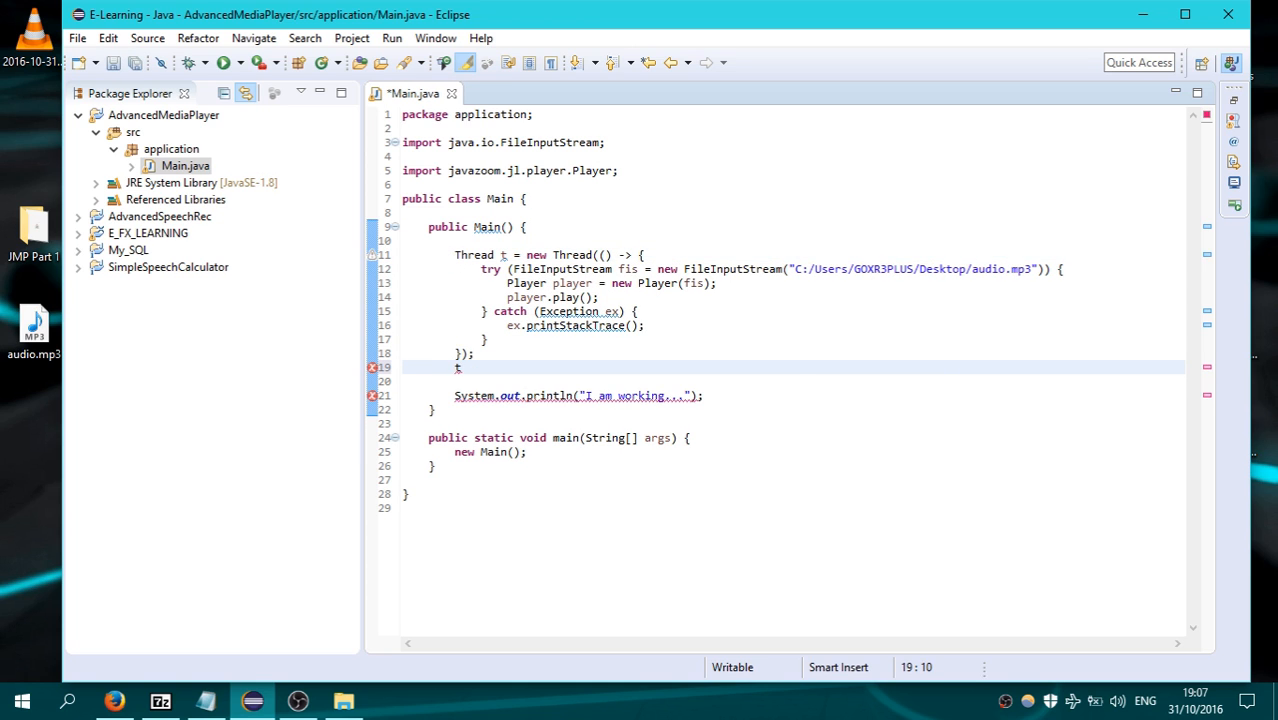
{"action": "type", "text": ".start();"}
{"action": "type", "text": "//"}
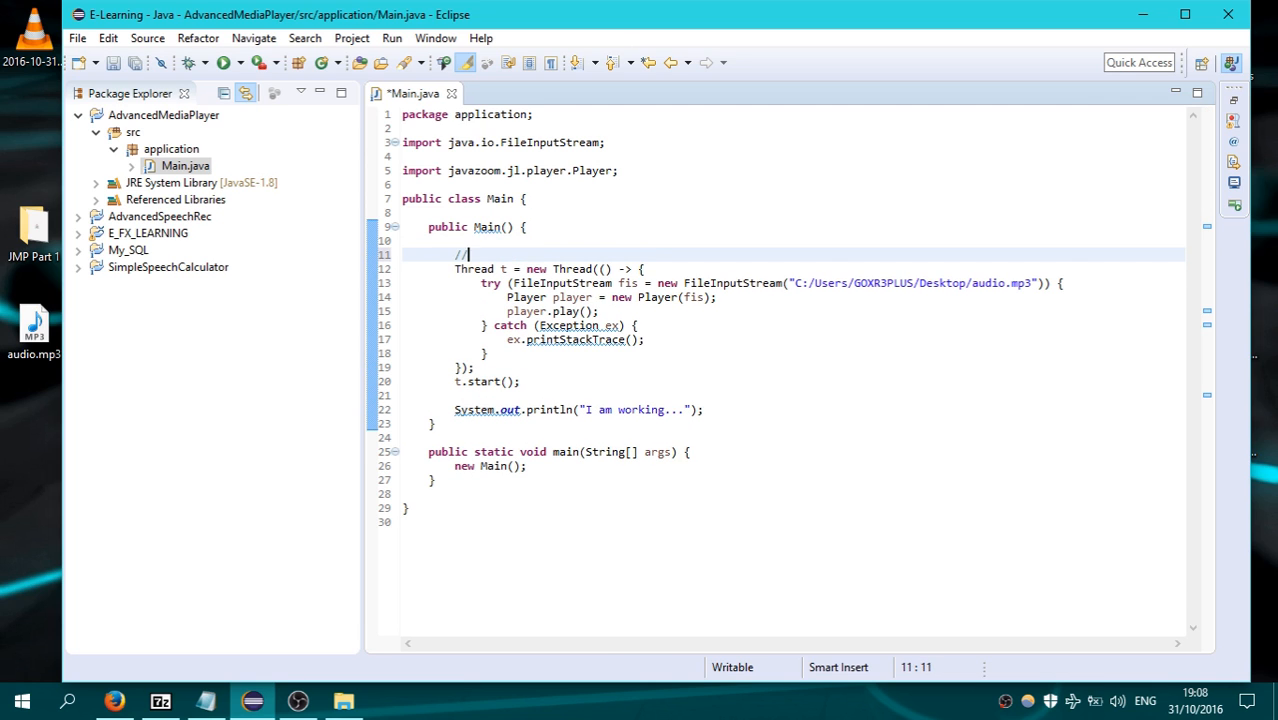
Add the comment 'Creating a new Thread' above the Thread declaration.
{"action": "type", "text": "Creating a"}
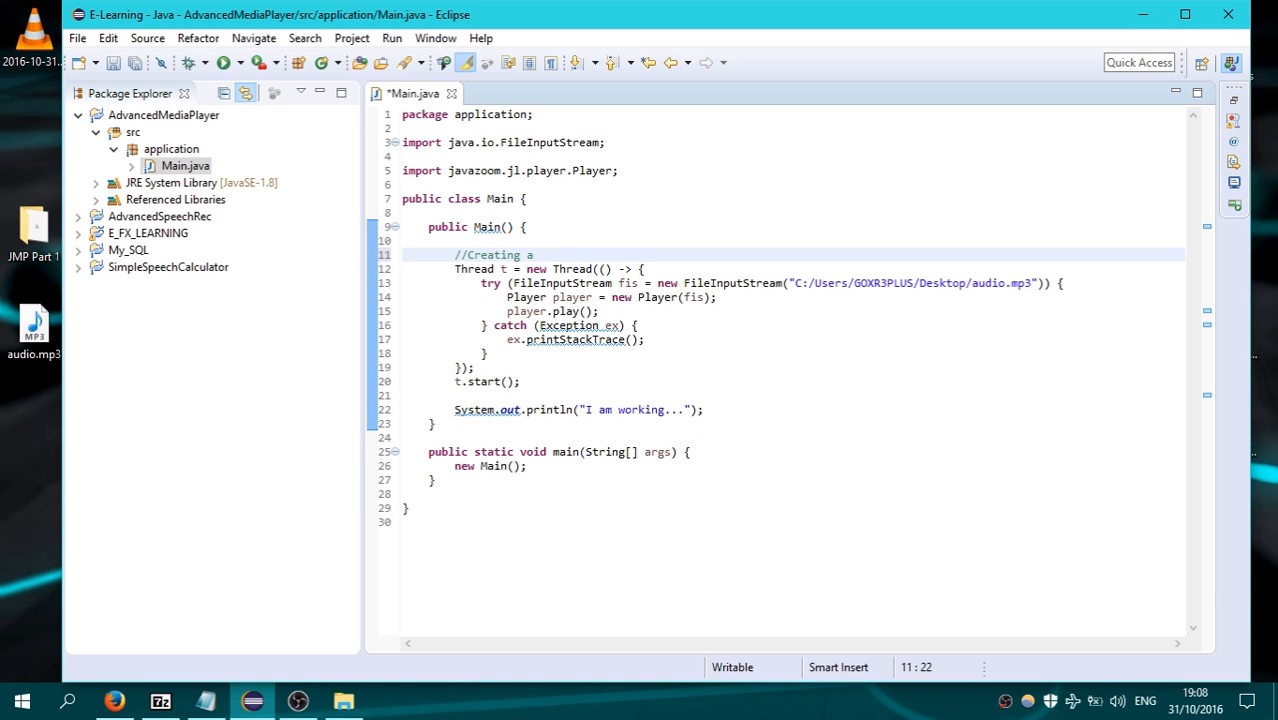
{"action": "type", "text": "new Thread"}
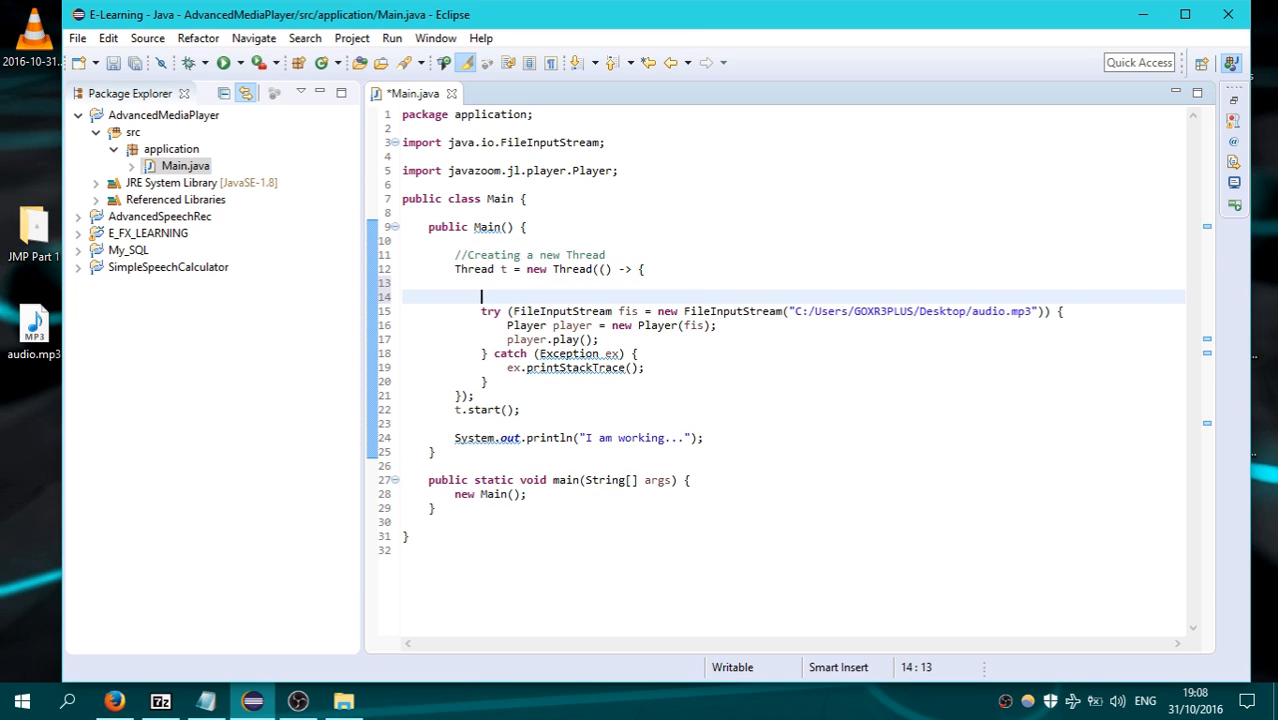
{"action": "type", "text": "//Cre"}
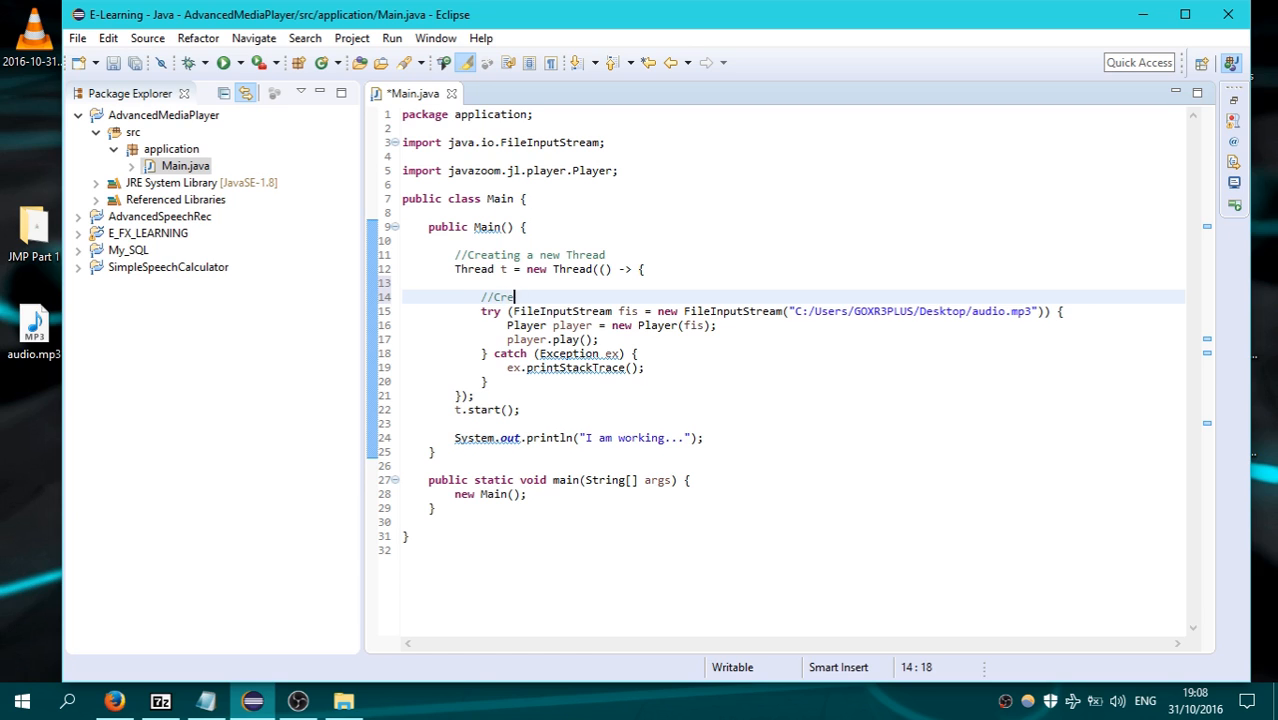
{"action": "key", "text": "BackSpace"}
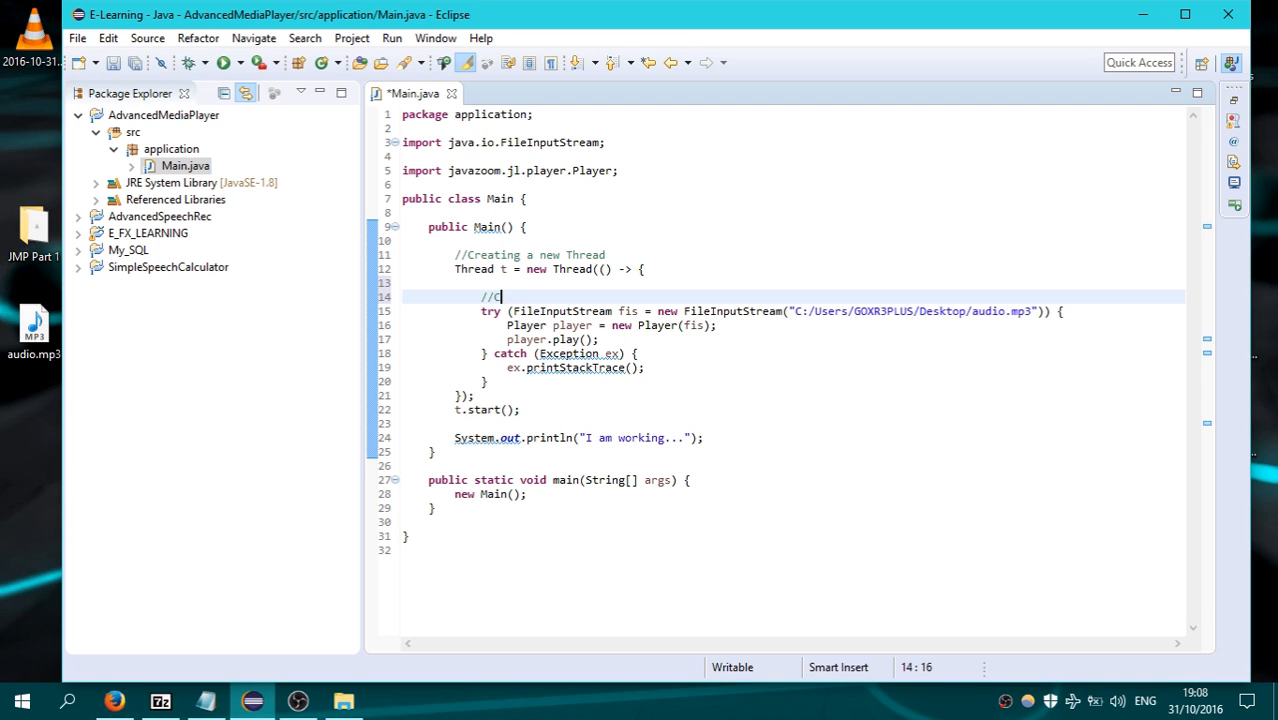
{"action": "type", "text": "etting"}
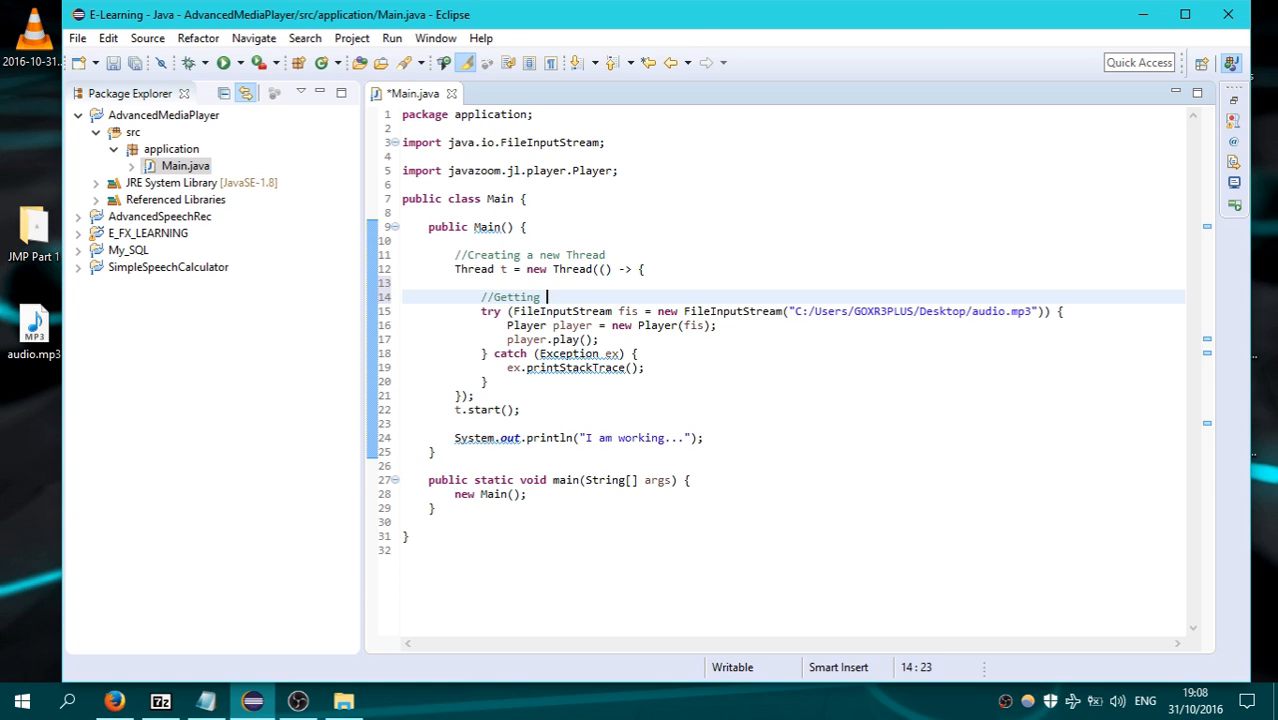
Add comments on the FileInputStream audio and 'Play the audio file', then save.
{"action": "type", "text": "FileInputStream for the audio we"}
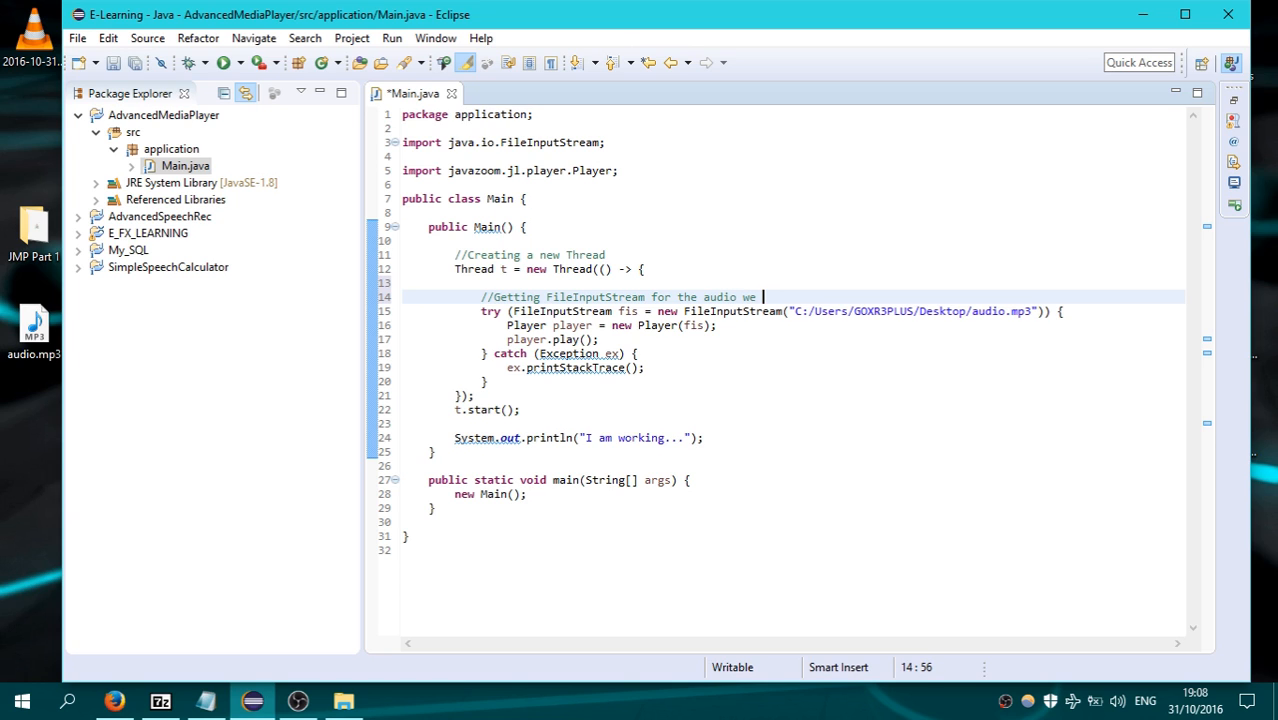
{"action": "type", "text": "want to be"}
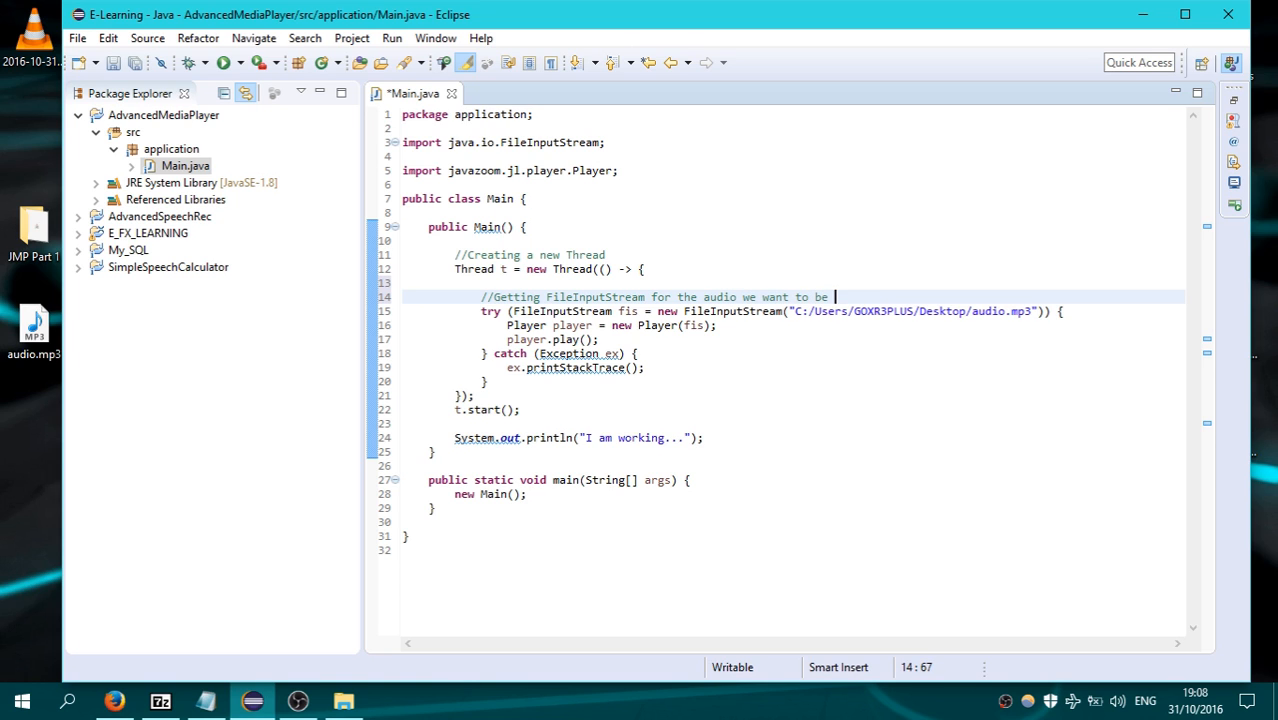
{"action": "type", "text": "played"}
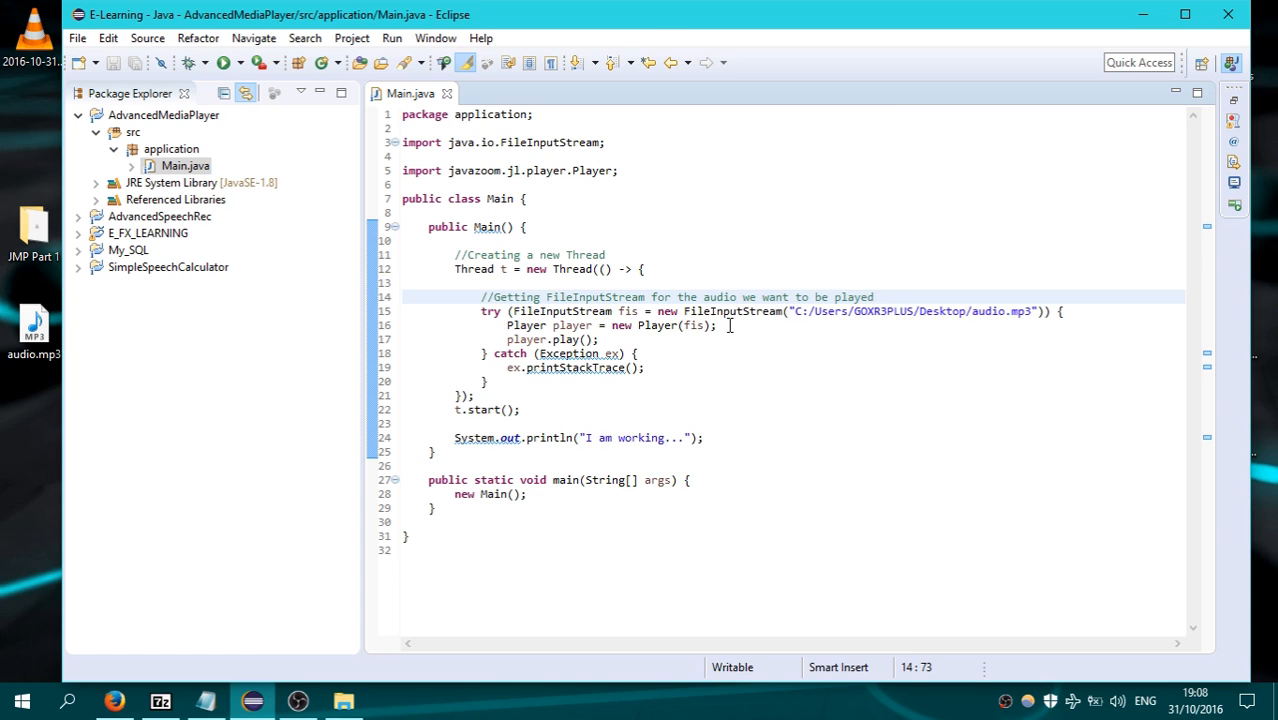
{"action": "type", "text": "//Play"}
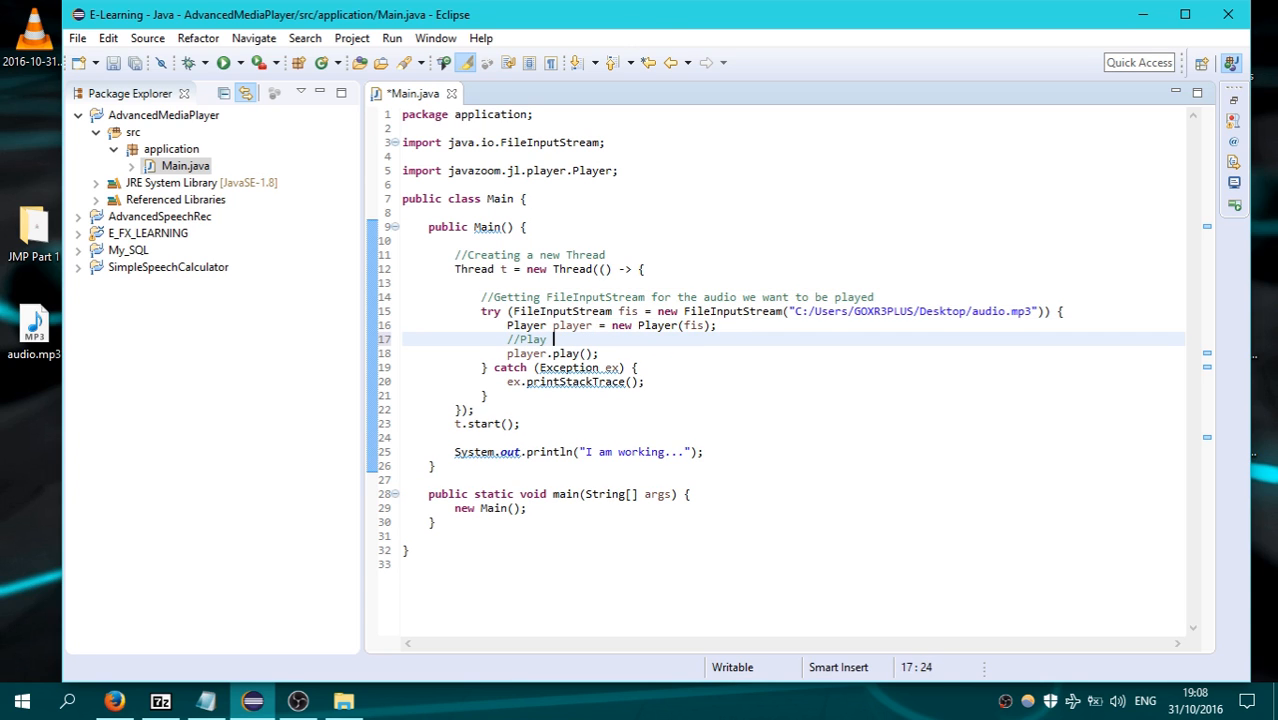
{"action": "type", "text": "the audio file"}
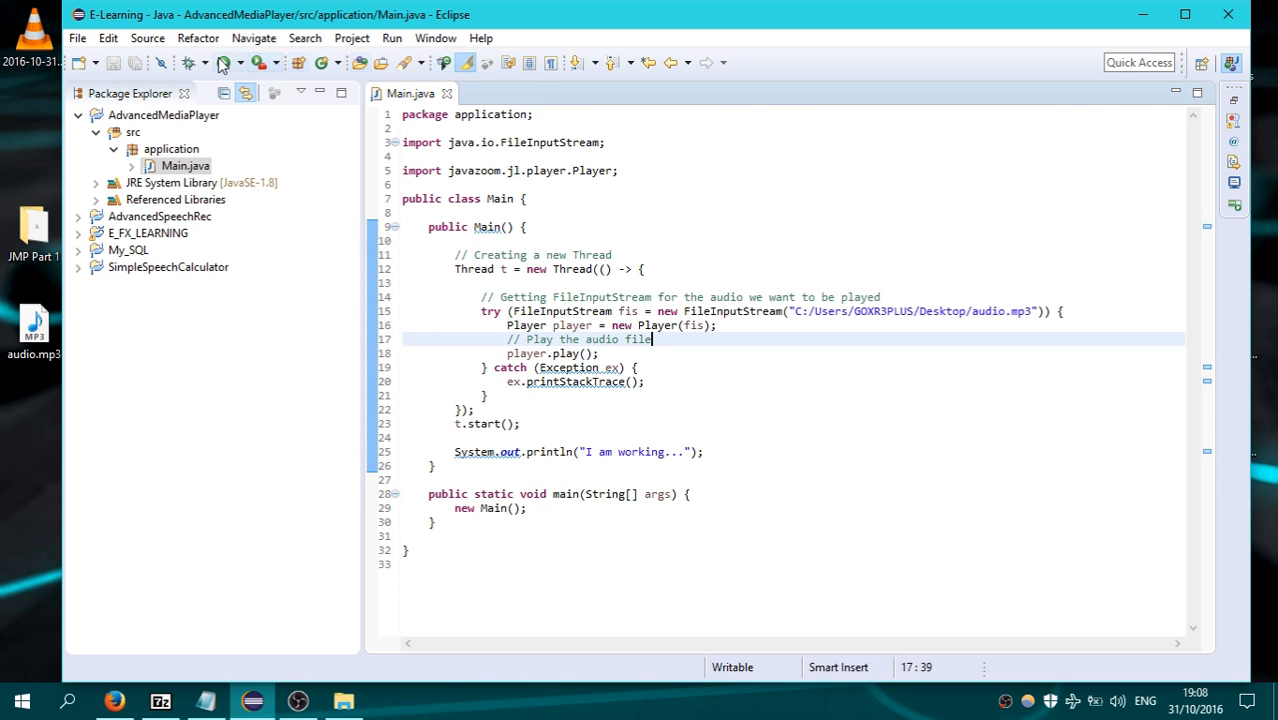
Delete the empty line 13 after the Thread declaration, then switch to Firefox.
{"action": "left_click", "coordinate": [224, 62]}
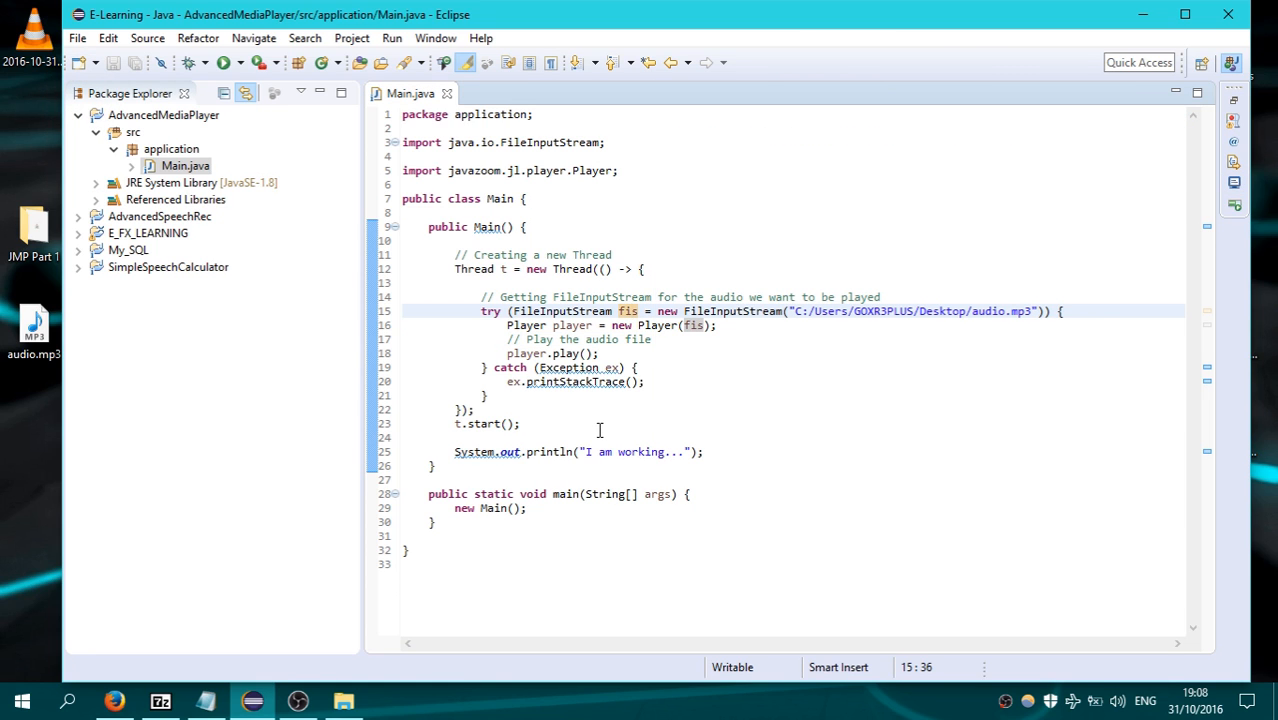
{"action": "left_click", "coordinate": [727, 444]}
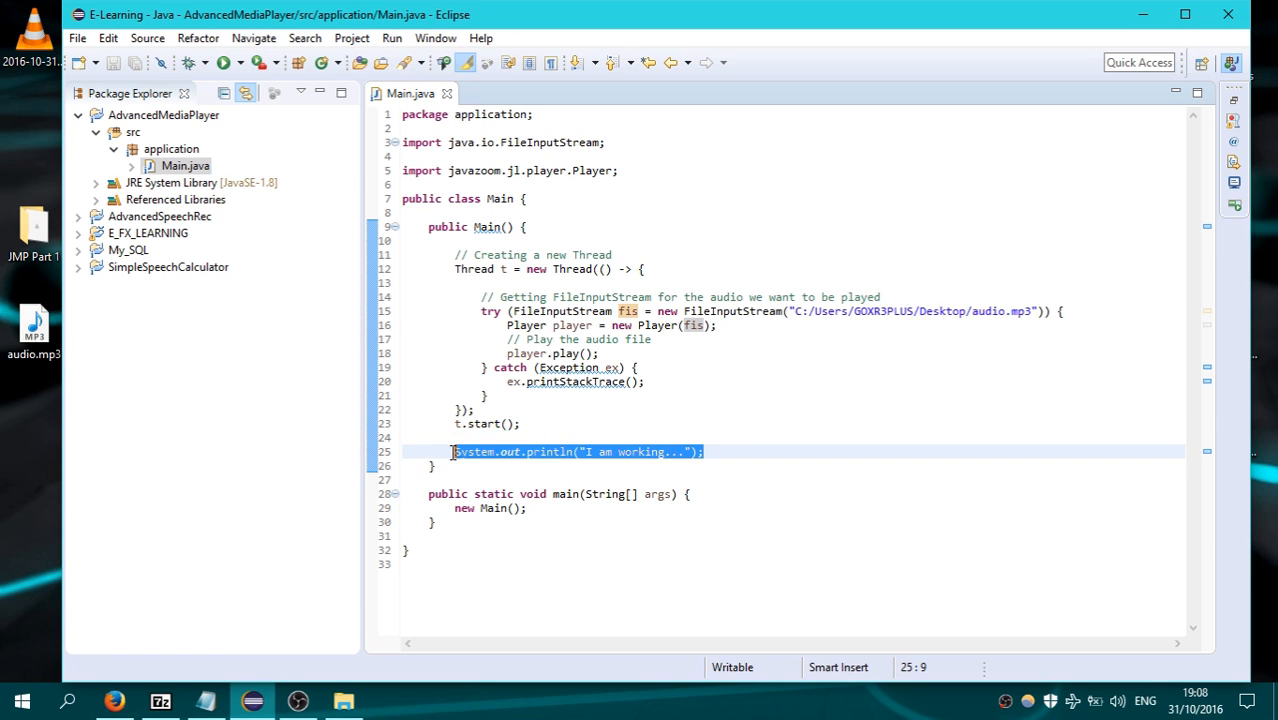
{"action": "left_click", "coordinate": [522, 423]}
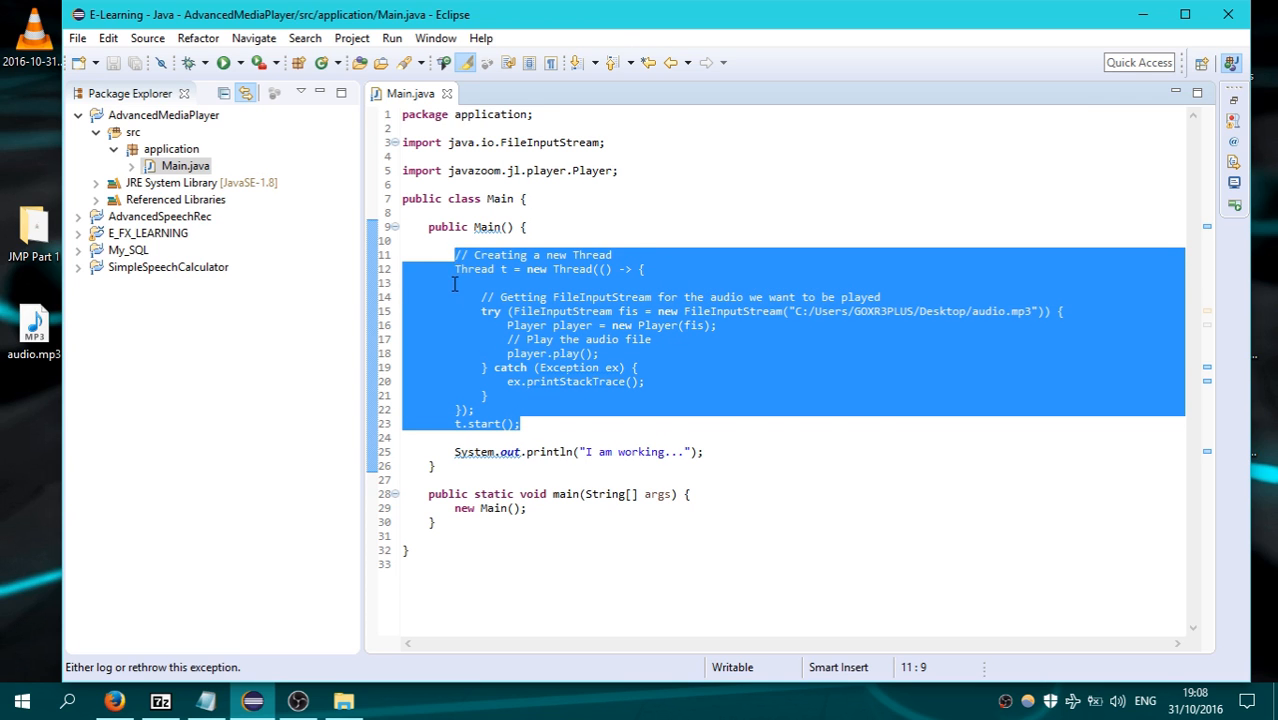
{"action": "left_click", "coordinate": [455, 289]}
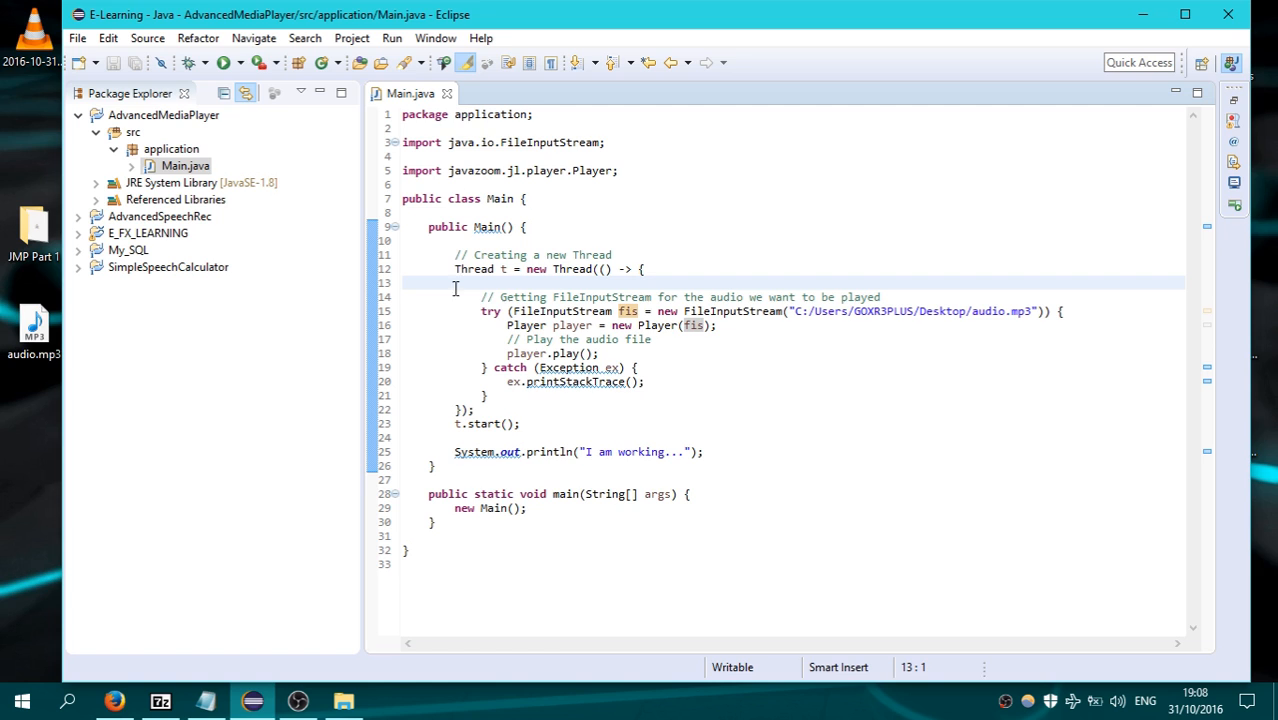
{"action": "key", "text": "Backspace"}
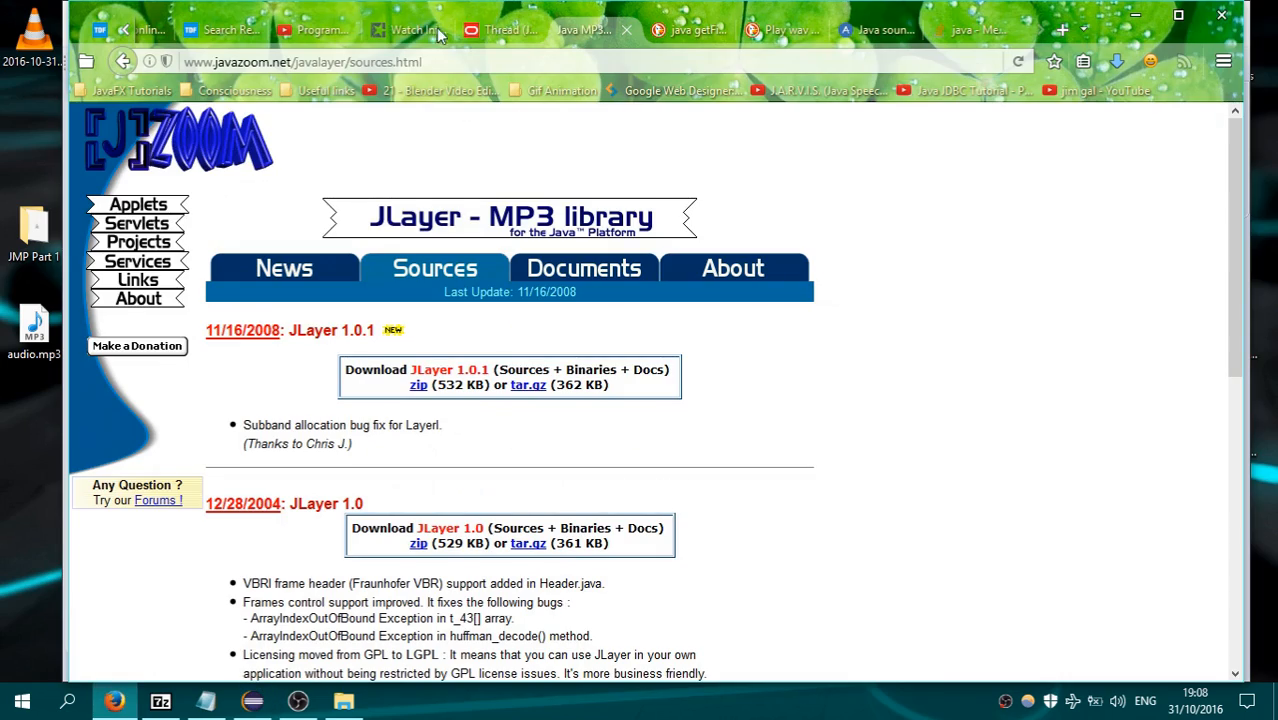
Read the Java Thread documentation's daemon paragraph, then return to Eclipse.
{"action": "left_click", "coordinate": [505, 29]}
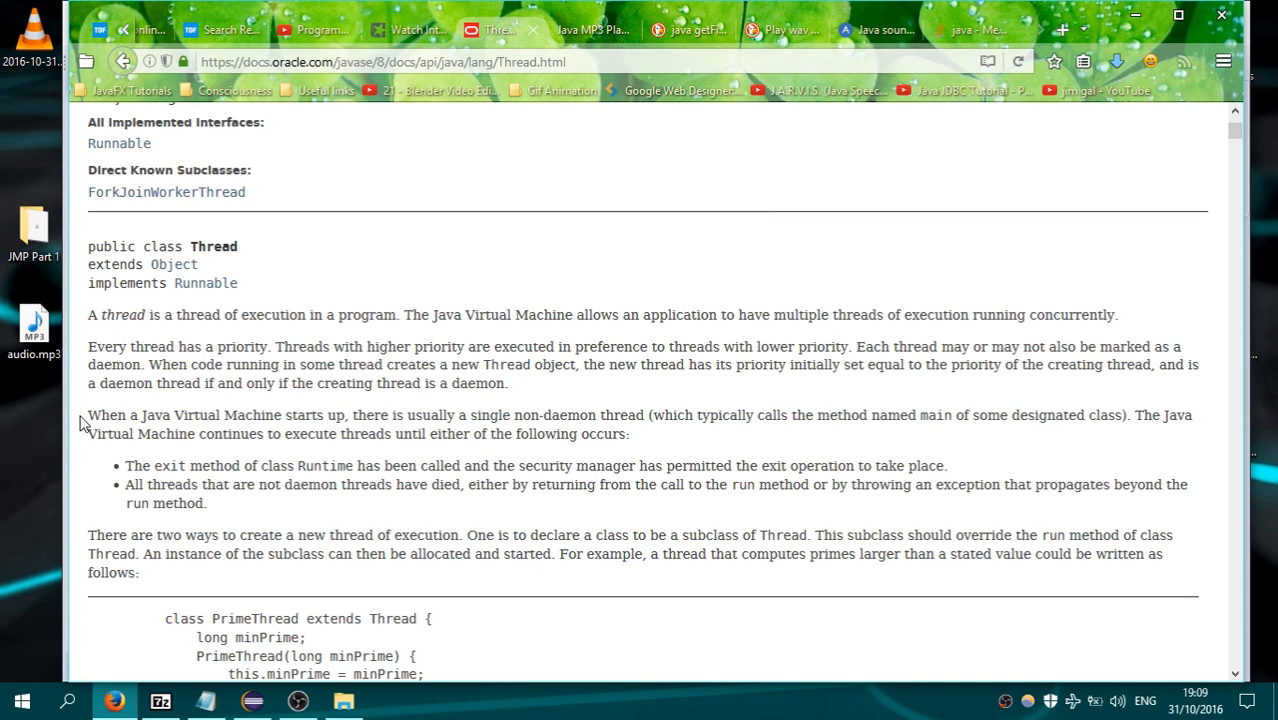
{"action": "mouse_move", "coordinate": [375, 430]}
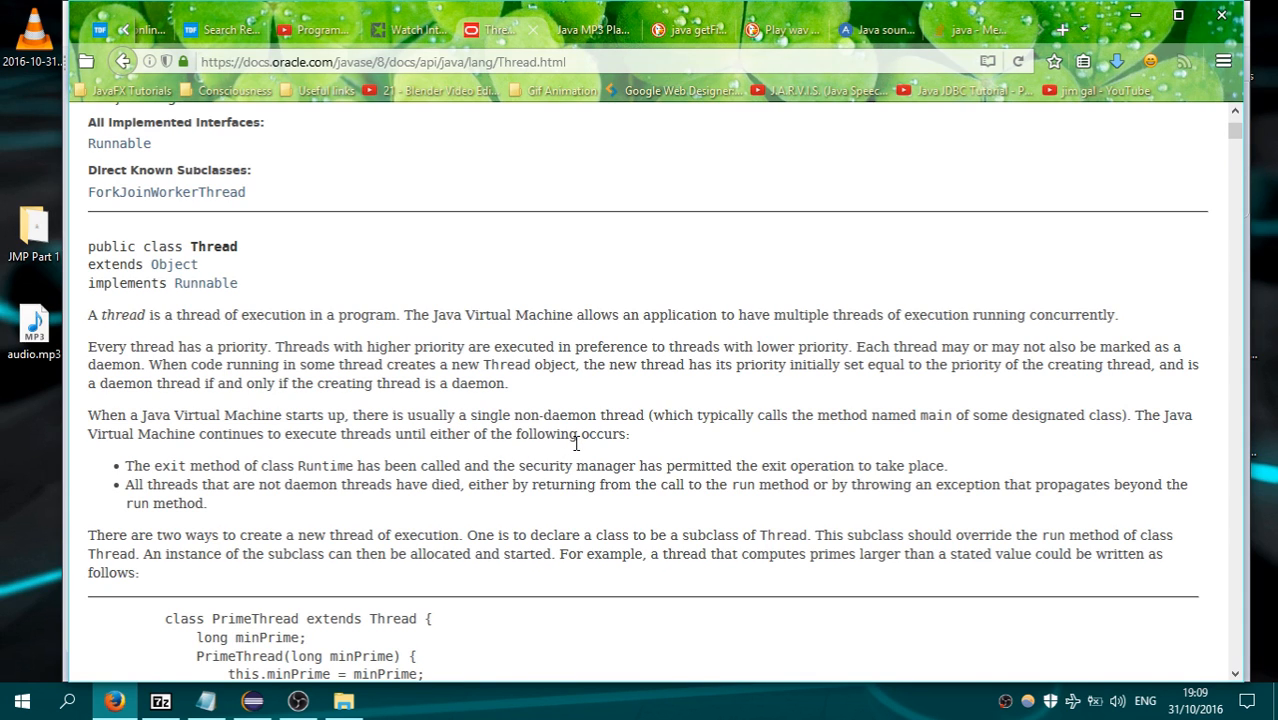
{"action": "mouse_move", "coordinate": [586, 451]}
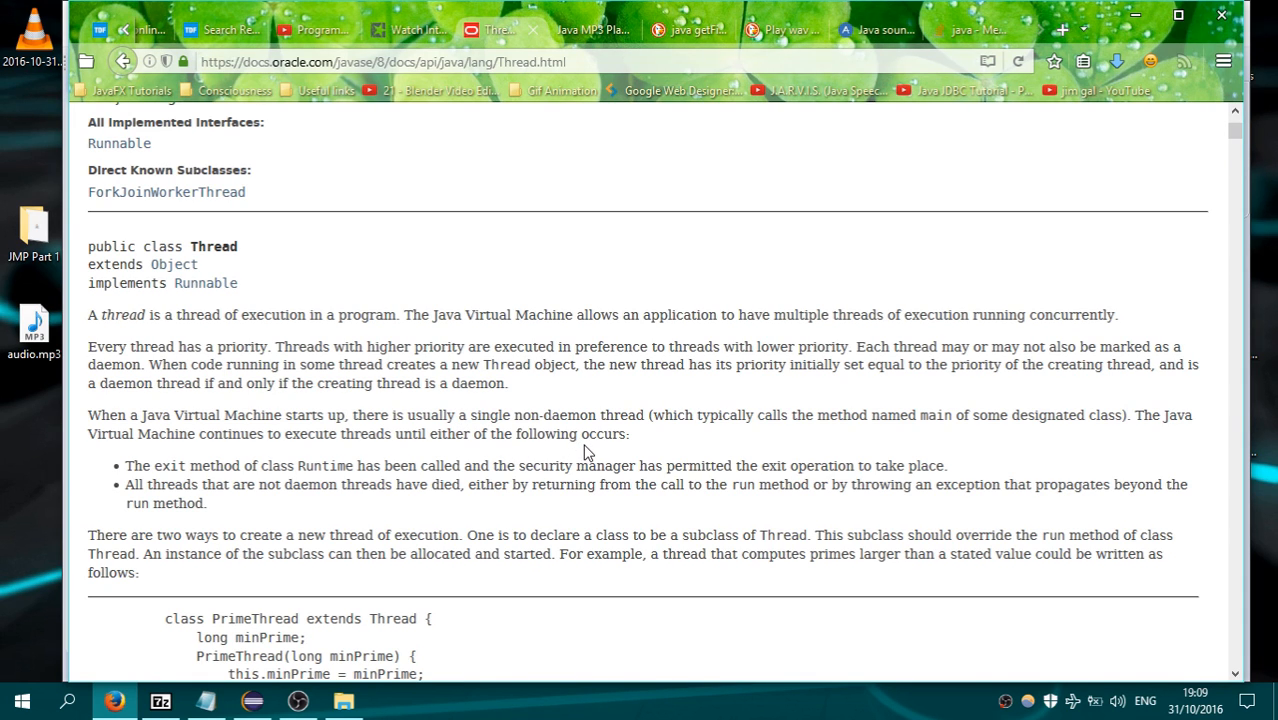
{"action": "left_click", "coordinate": [252, 700]}
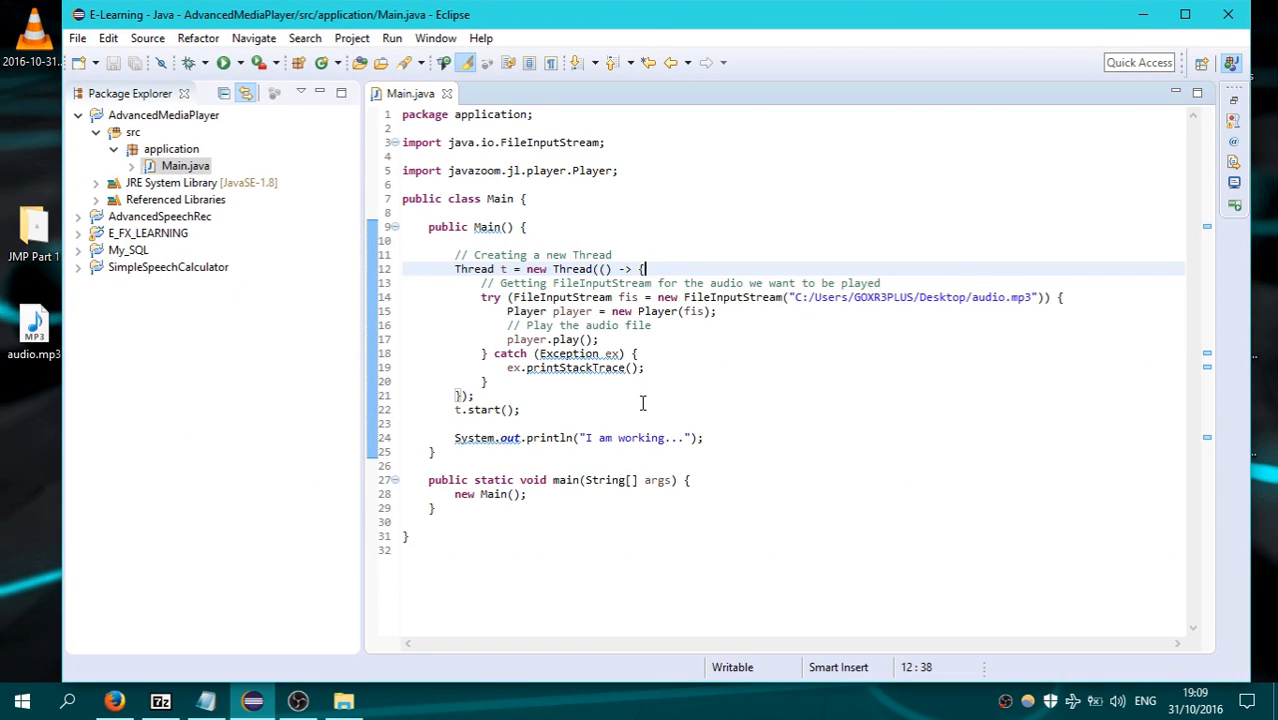
Comment out lines 12–21, the Thread t lambda block.
{"action": "left_click", "coordinate": [684, 380]}
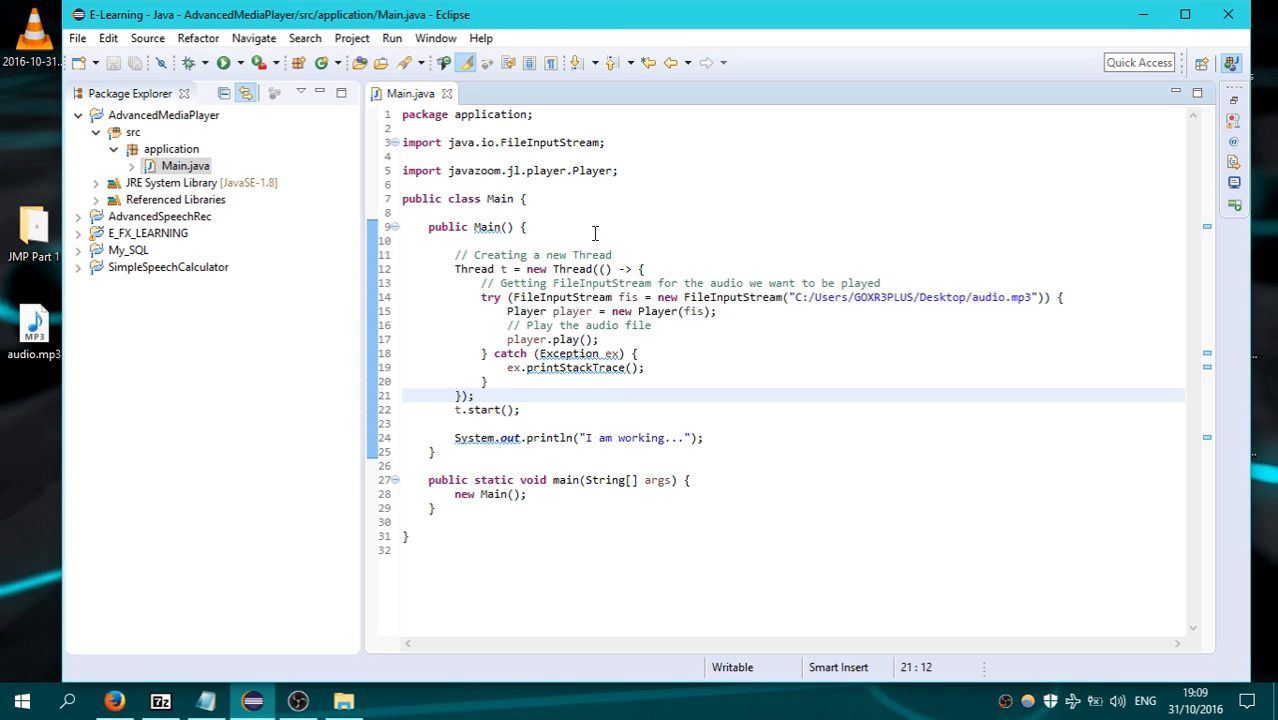
{"action": "left_click", "coordinate": [475, 395]}
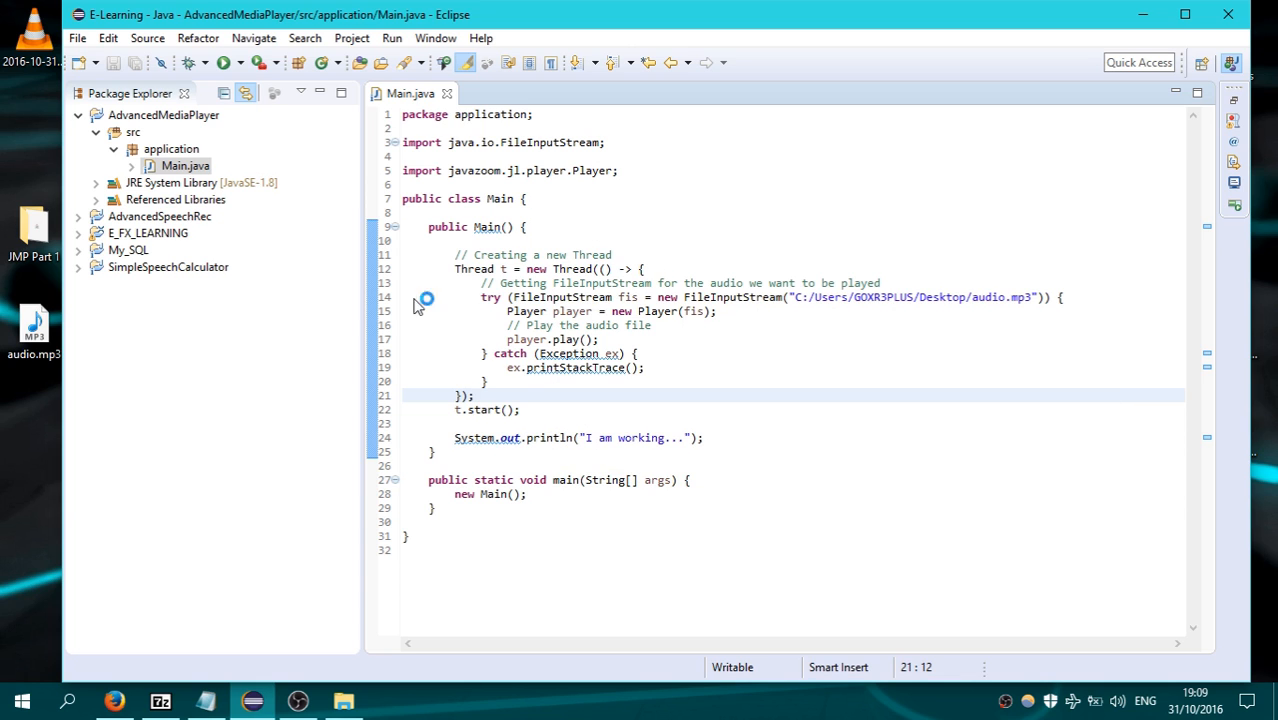
{"action": "type", "text": "//"}
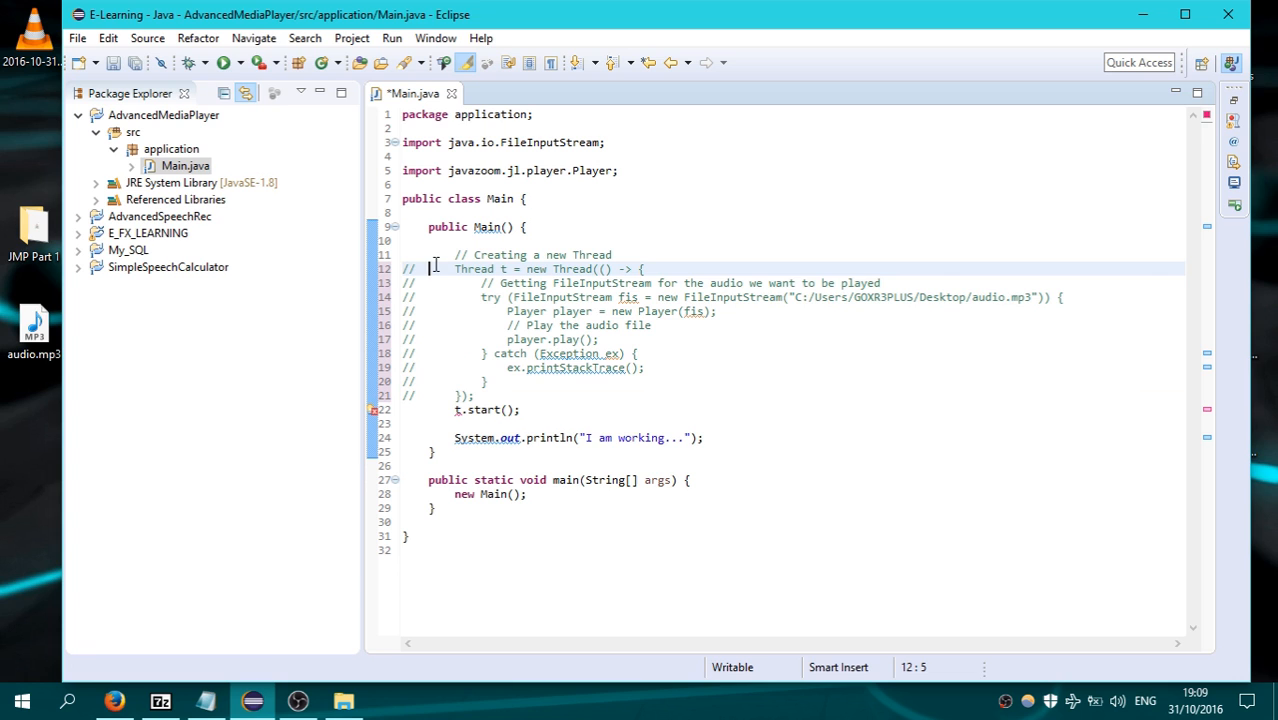
Try running, then uncomment the Thread block and t.start() and save.
{"action": "left_click", "coordinate": [430, 409]}
{"action": "type", "text": "//  "}
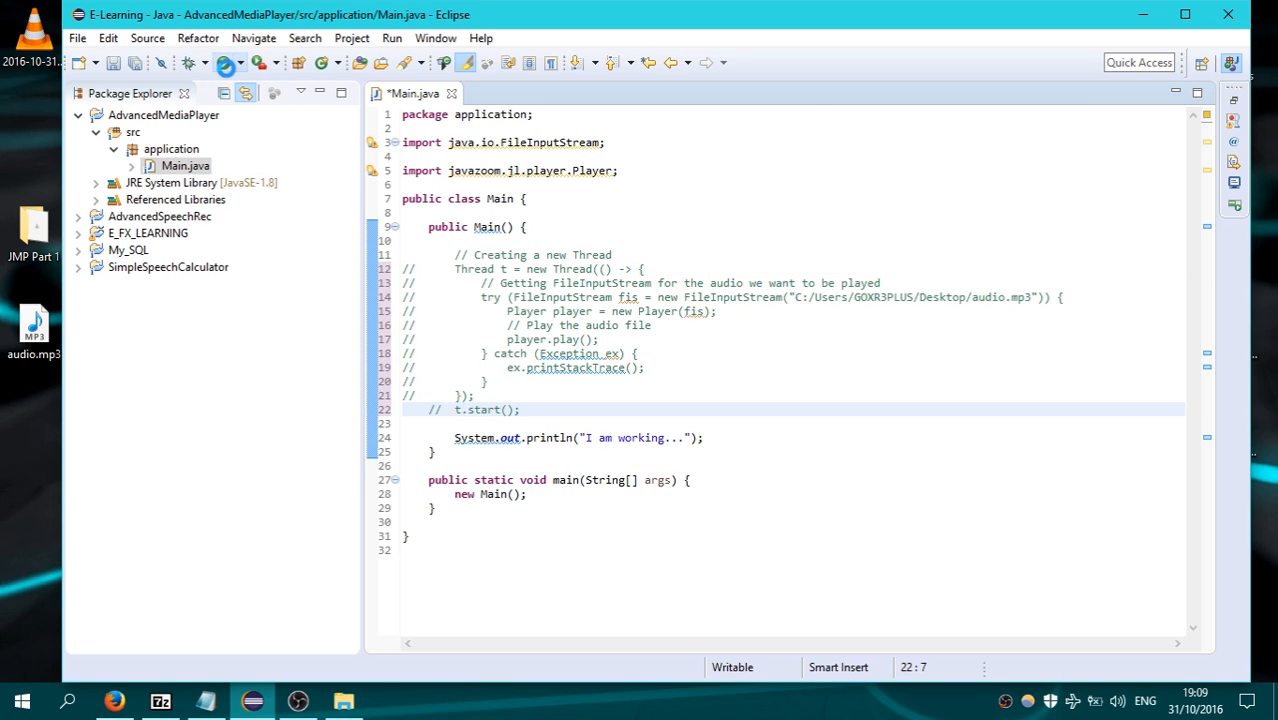
{"action": "left_click", "coordinate": [227, 62]}
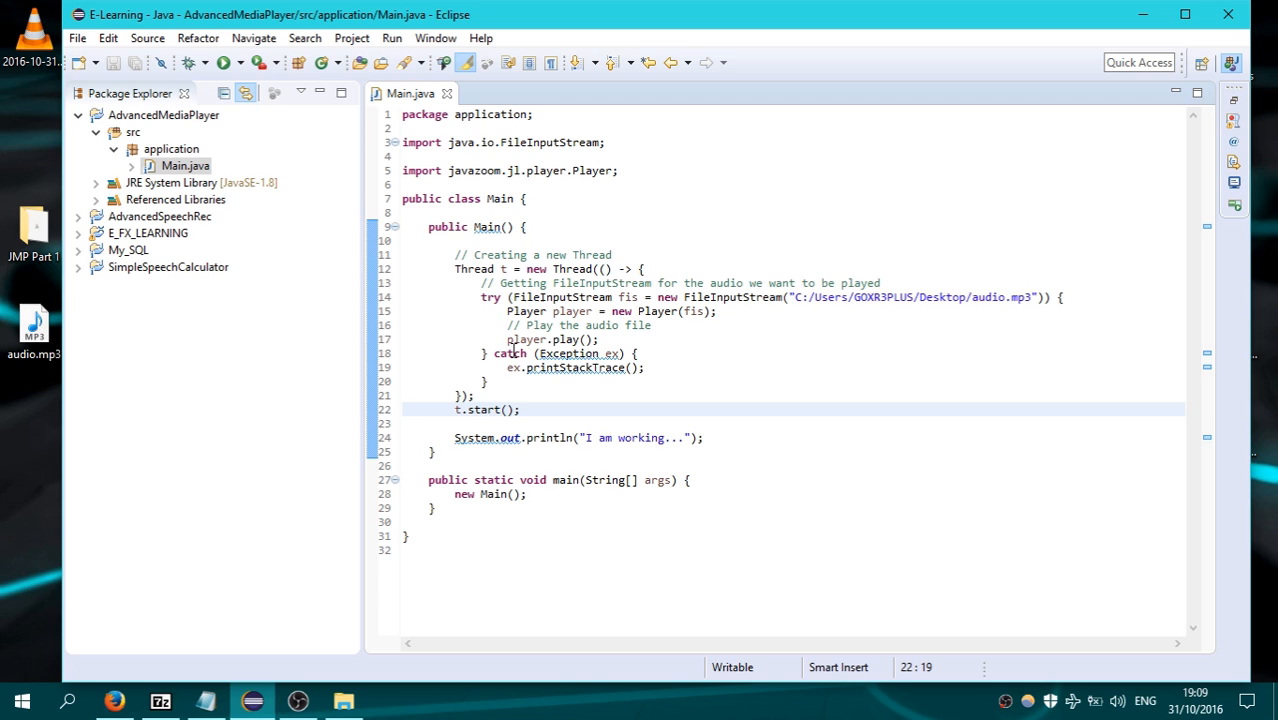
{"action": "left_click", "coordinate": [505, 409]}
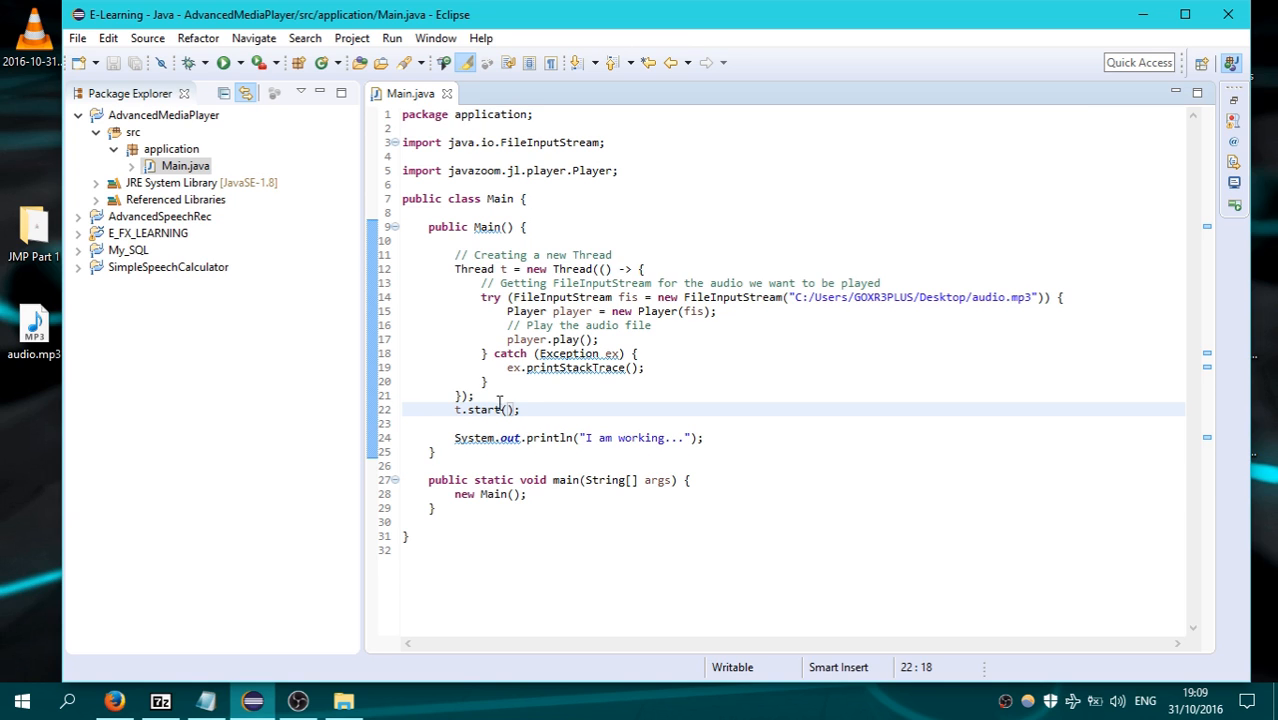
{"action": "left_click", "coordinate": [510, 393]}
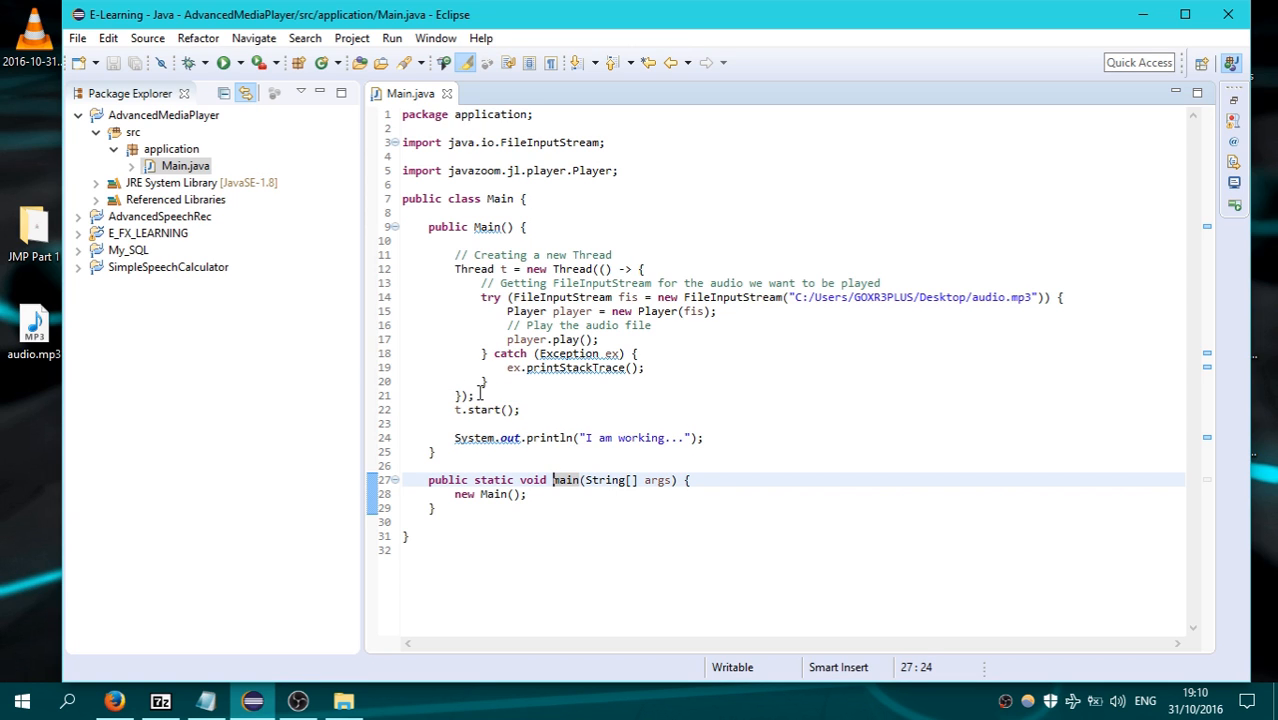
{"action": "left_click", "coordinate": [546, 410]}
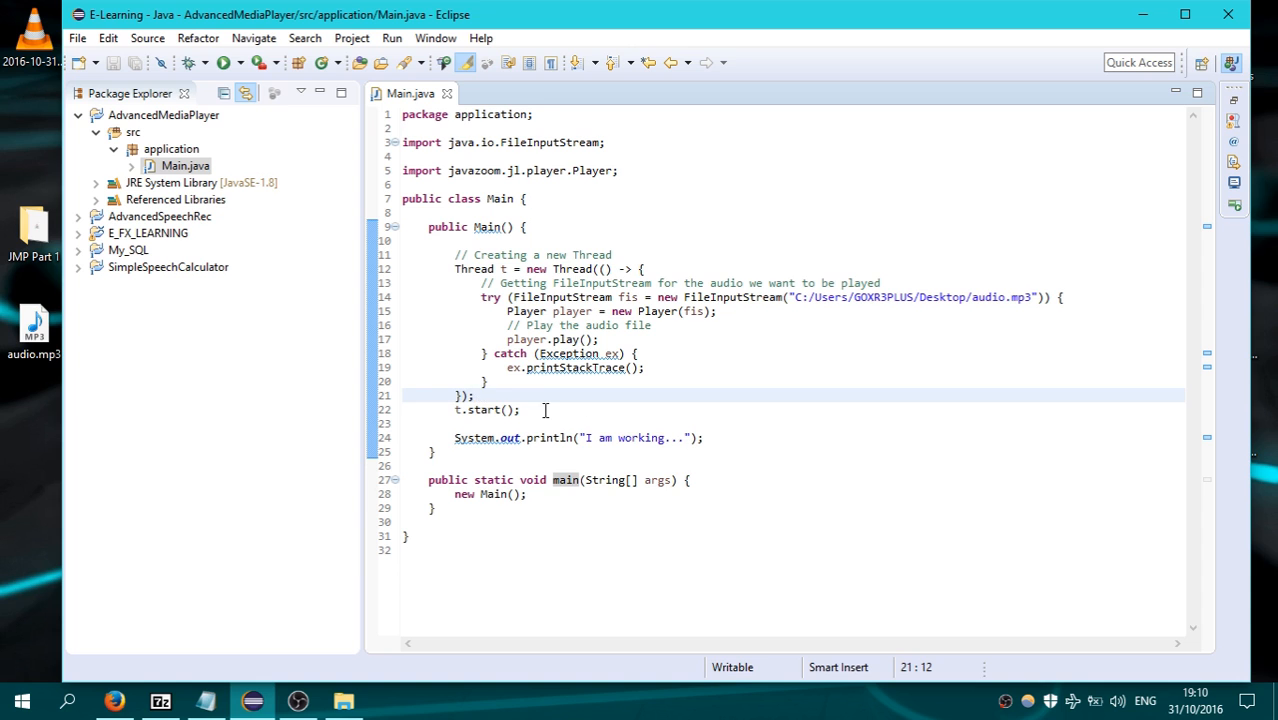
Add System.out.println("Am i daemon?:"+t.isDaemon()); after t.start() and save.
{"action": "type", "text": "System.out.println(\"\");"}
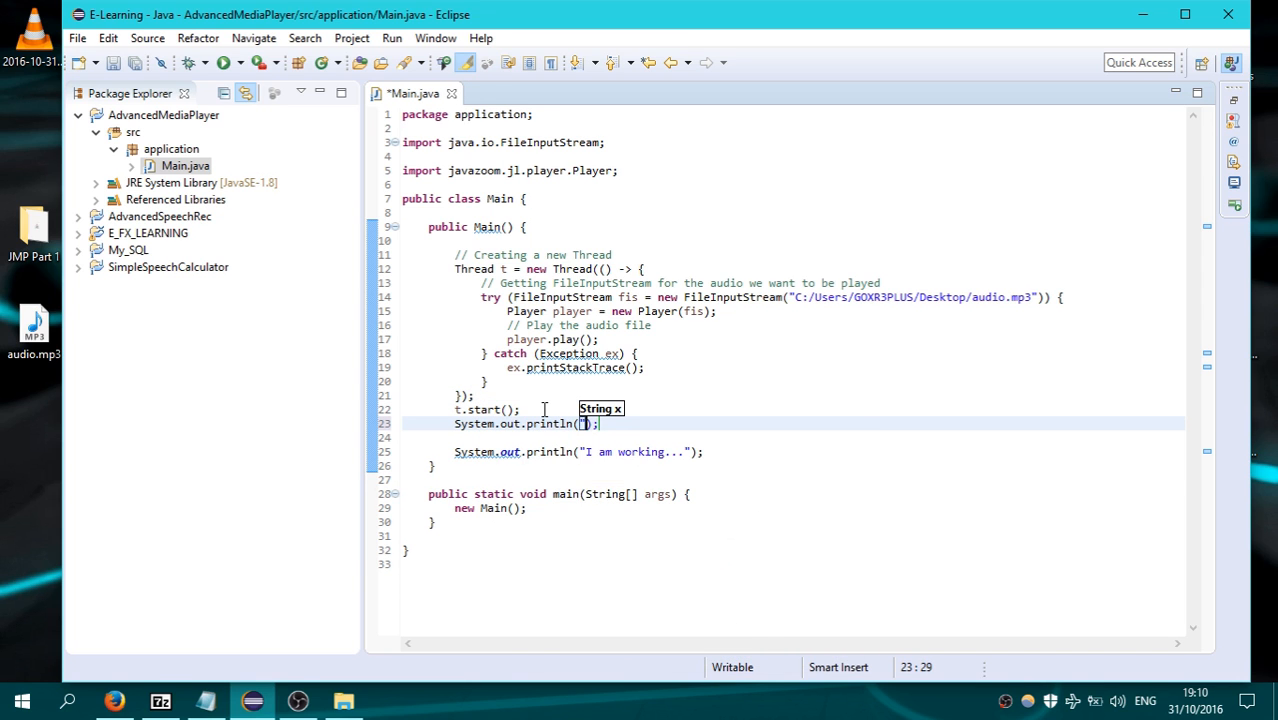
{"action": "type", "text": "oo"}
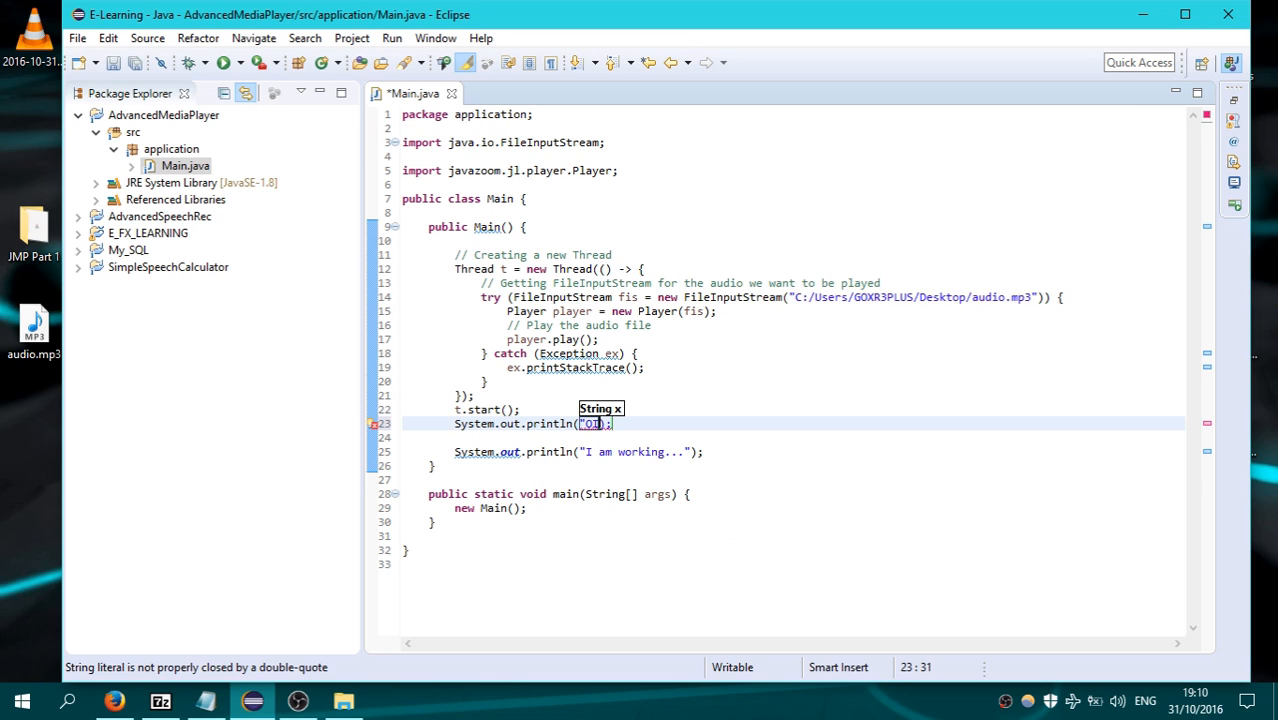
{"action": "type", "text": "Am i"}
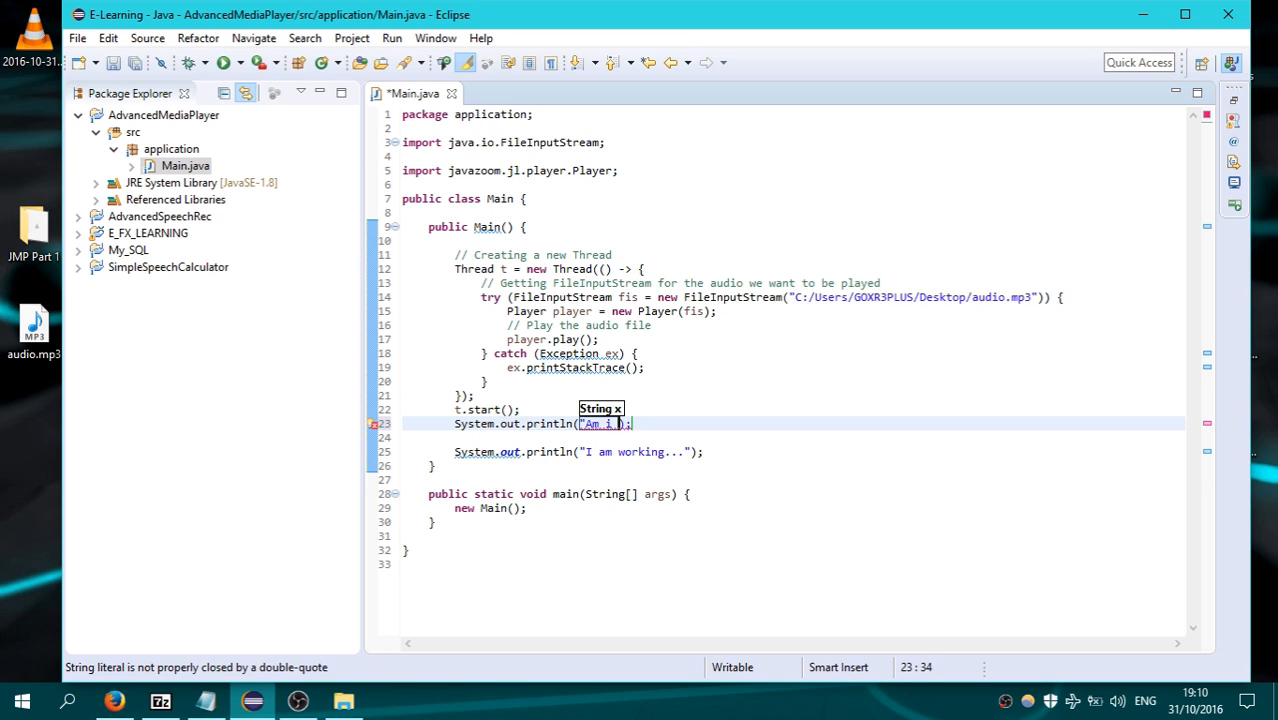
{"action": "type", "text": "daemon"}
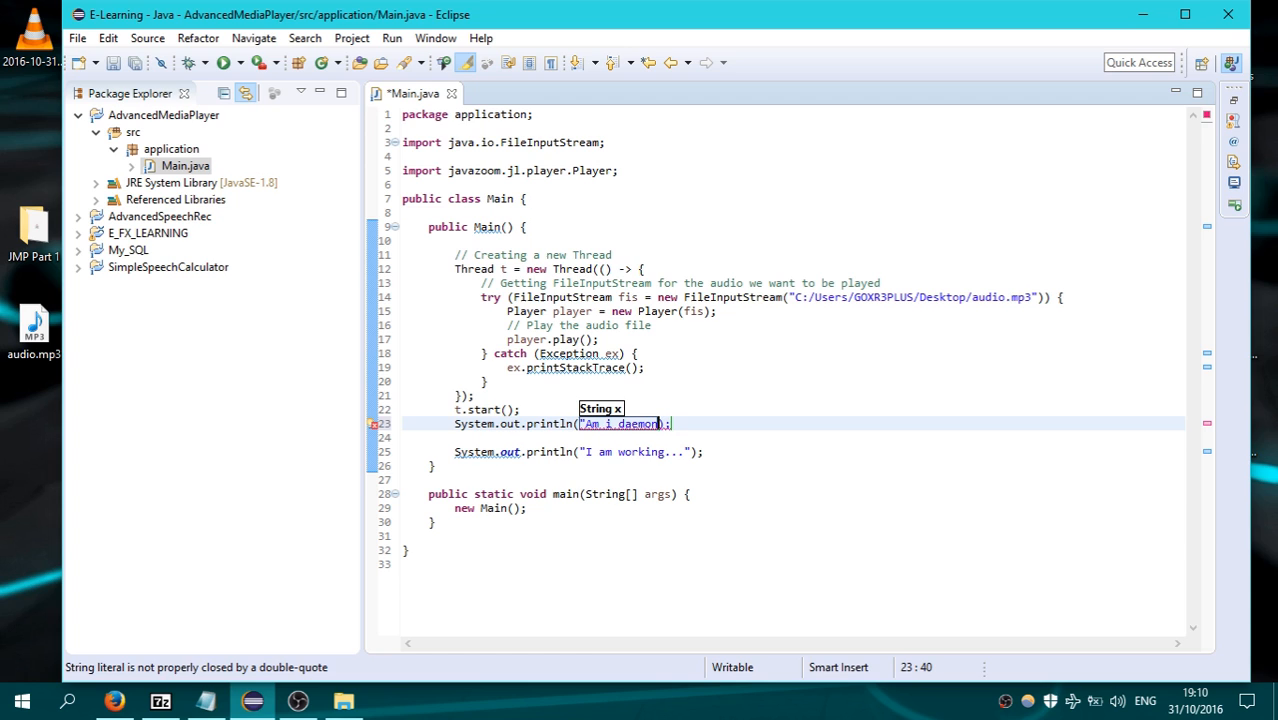
{"action": "type", "text": "?:"}
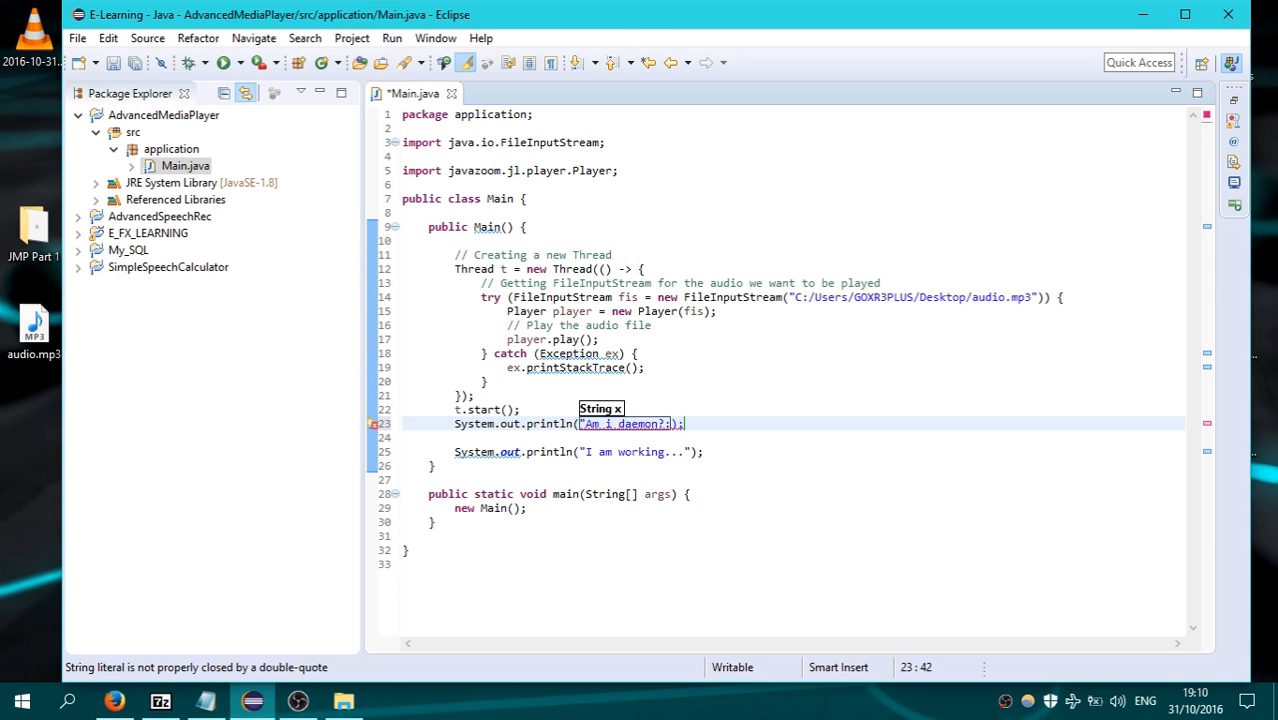
{"action": "type", "text": "\""}
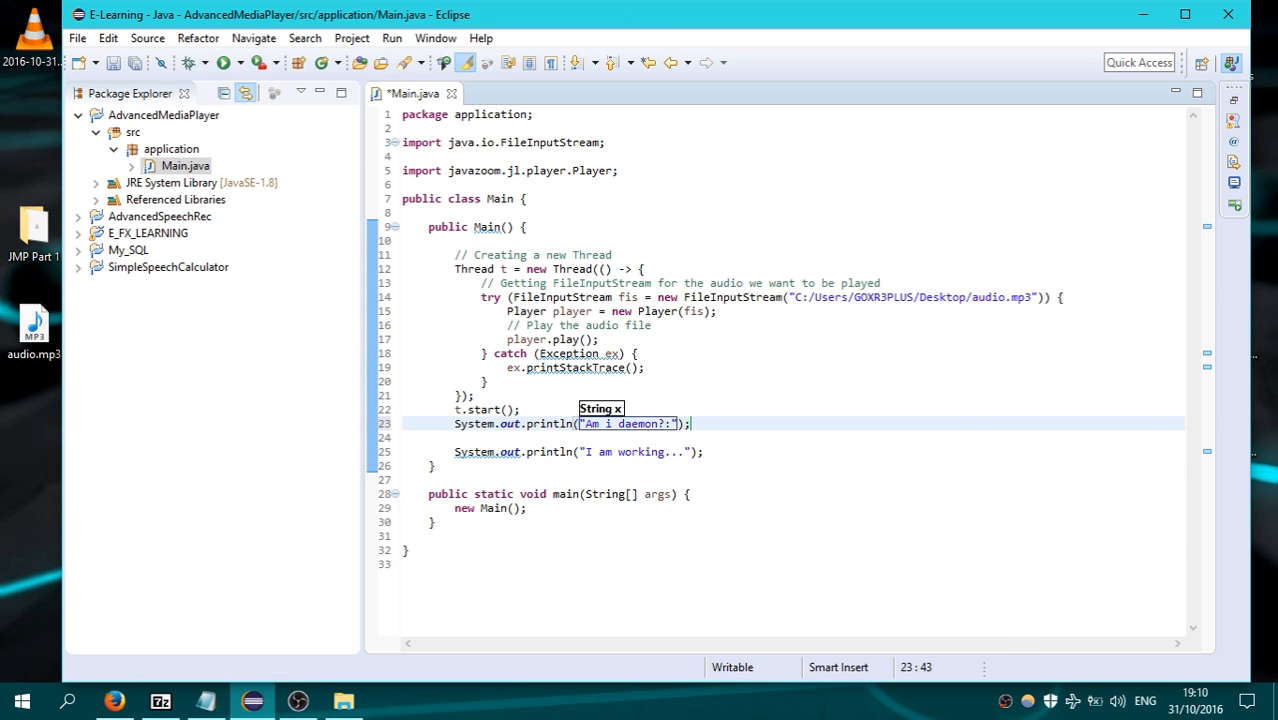
{"action": "type", "text": "t.isDaemon("}
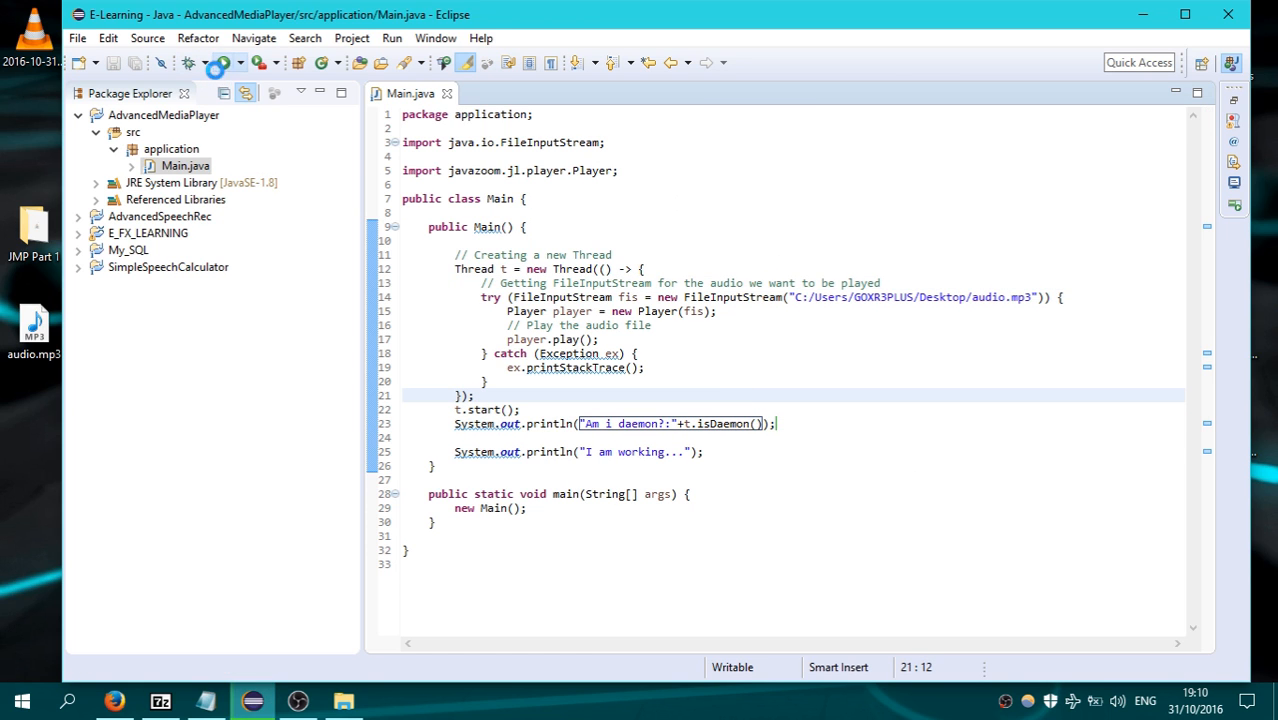
Run the program to print "Am i daemon?:false", then restore the editor view.
{"action": "left_click", "coordinate": [225, 62]}
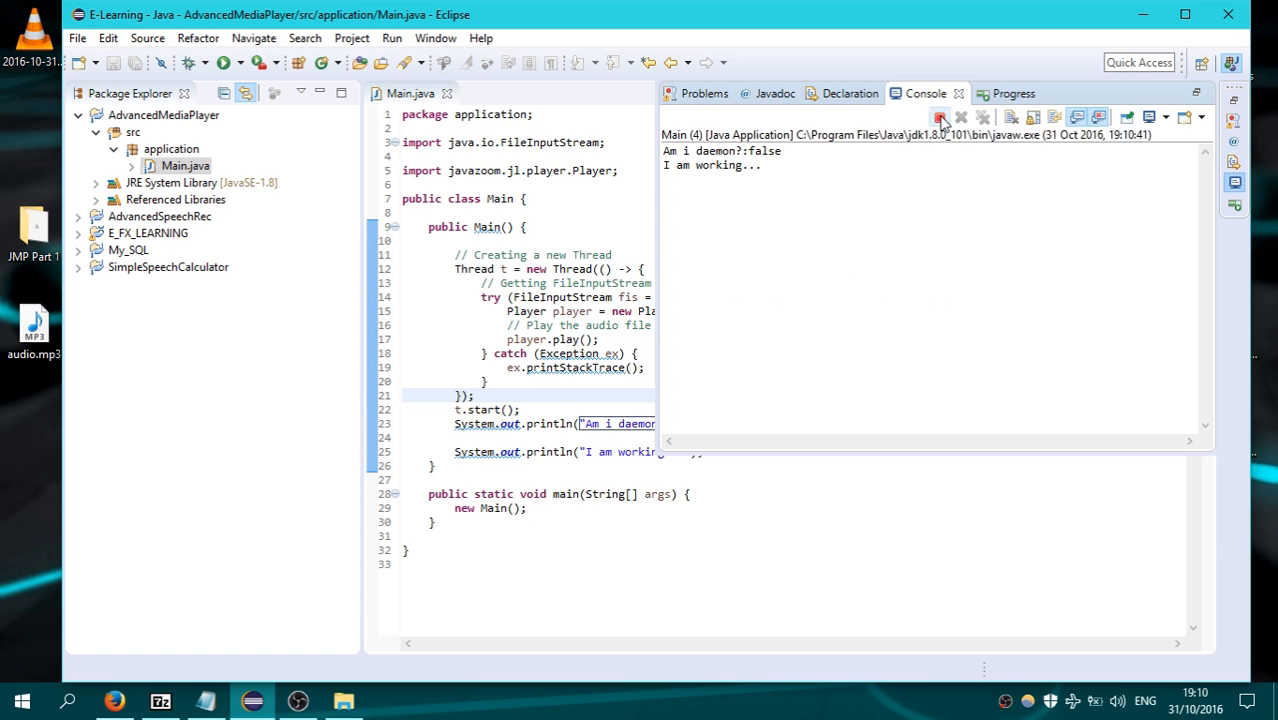
{"action": "left_click", "coordinate": [940, 117]}
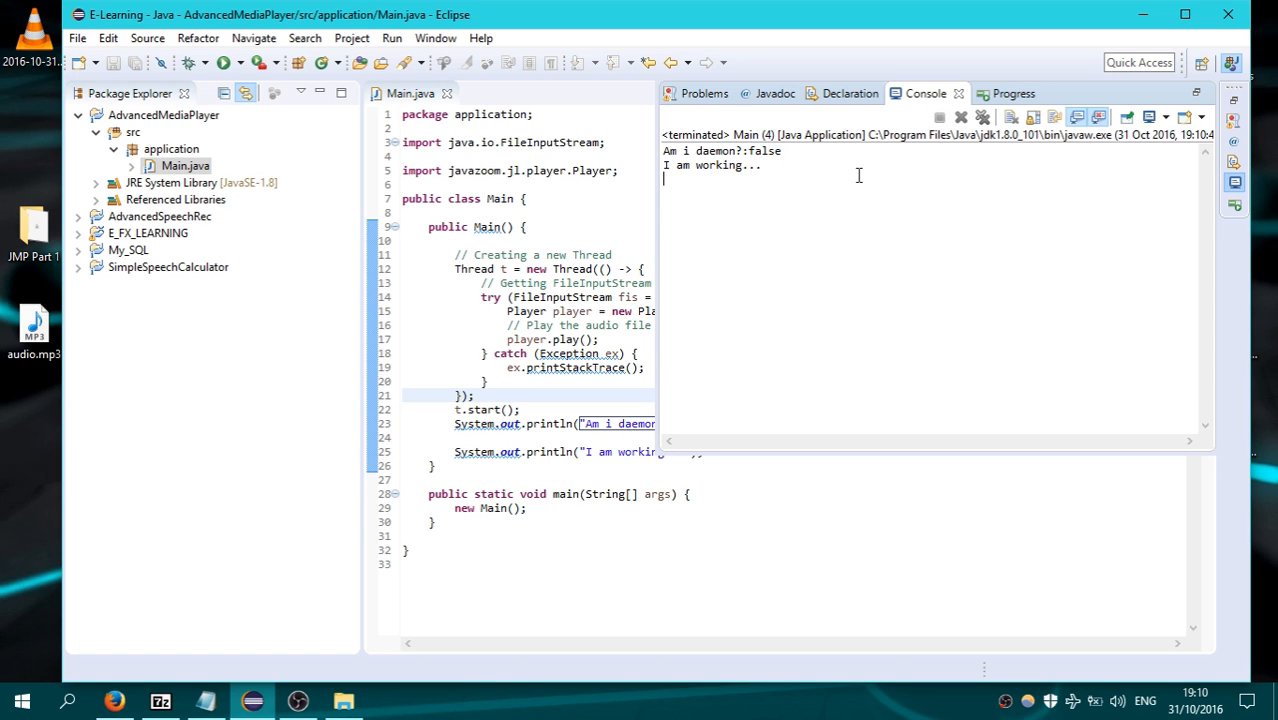
{"action": "mouse_move", "coordinate": [452, 312]}
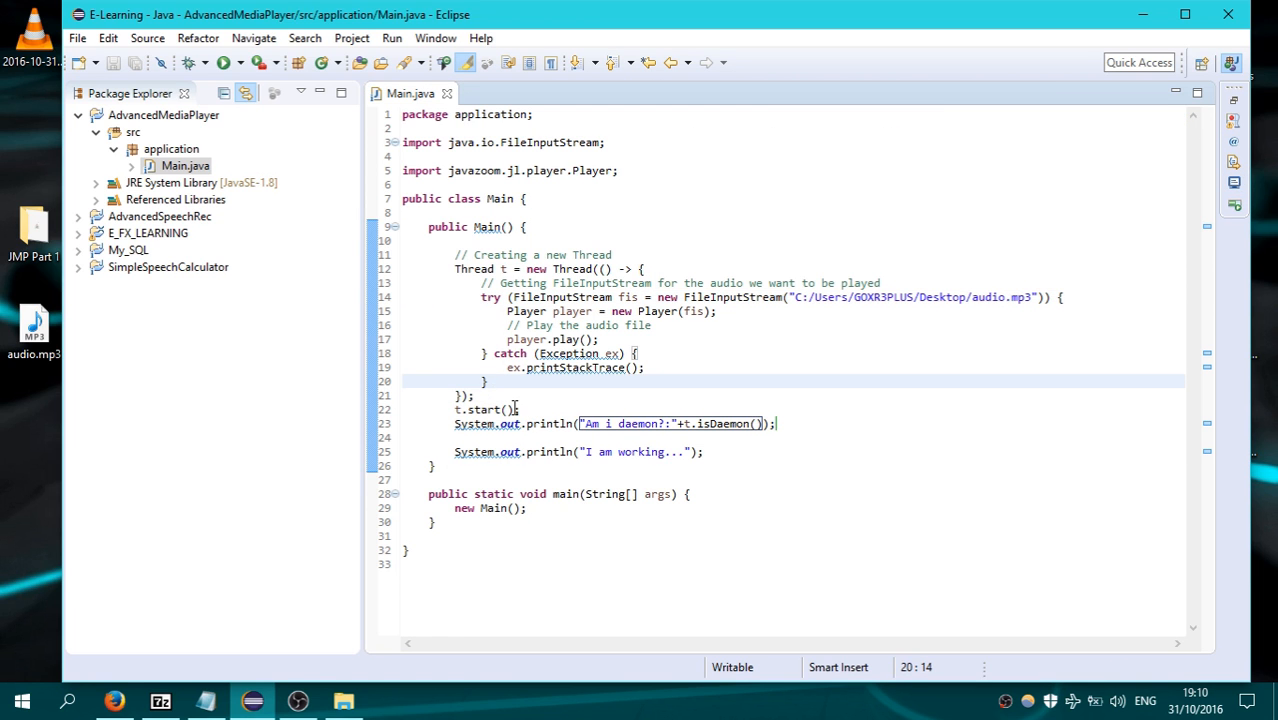
{"action": "mouse_move", "coordinate": [620, 421]}
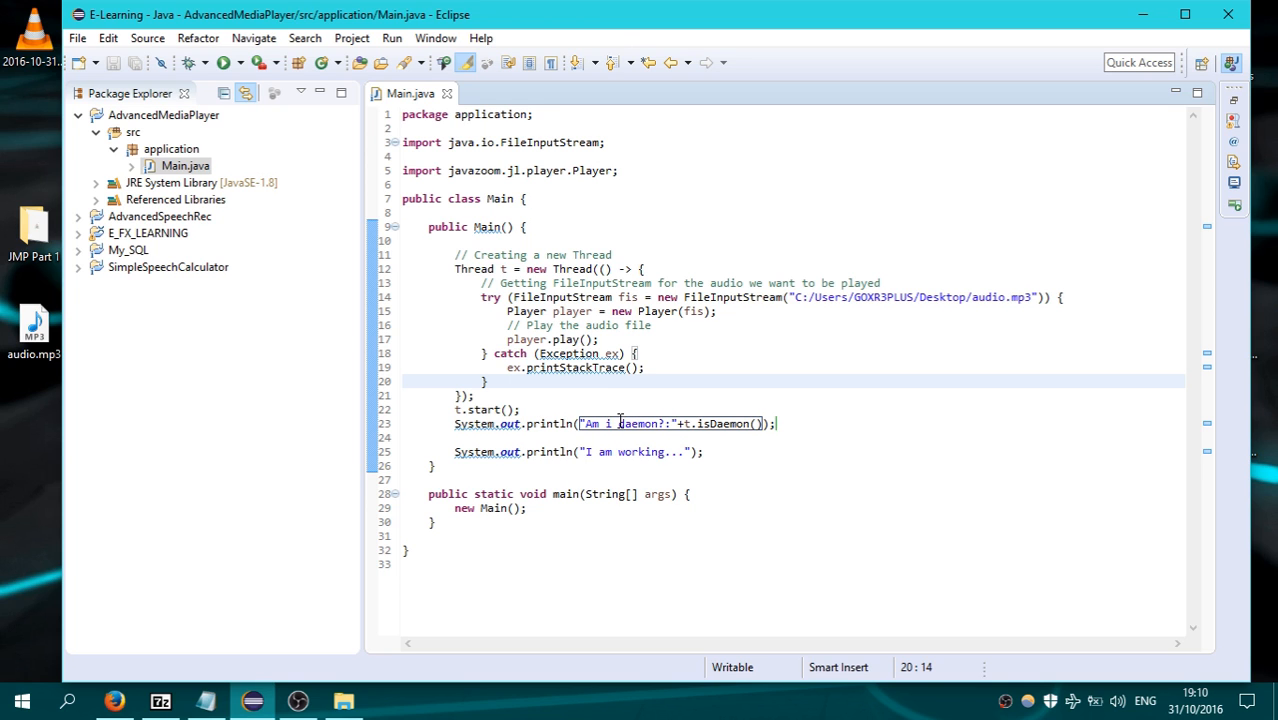
Insert t.setDaemon(true); above t.start() and run the program.
{"action": "left_click_drag", "start_coordinate": [455, 254], "coordinate": [520, 409]}
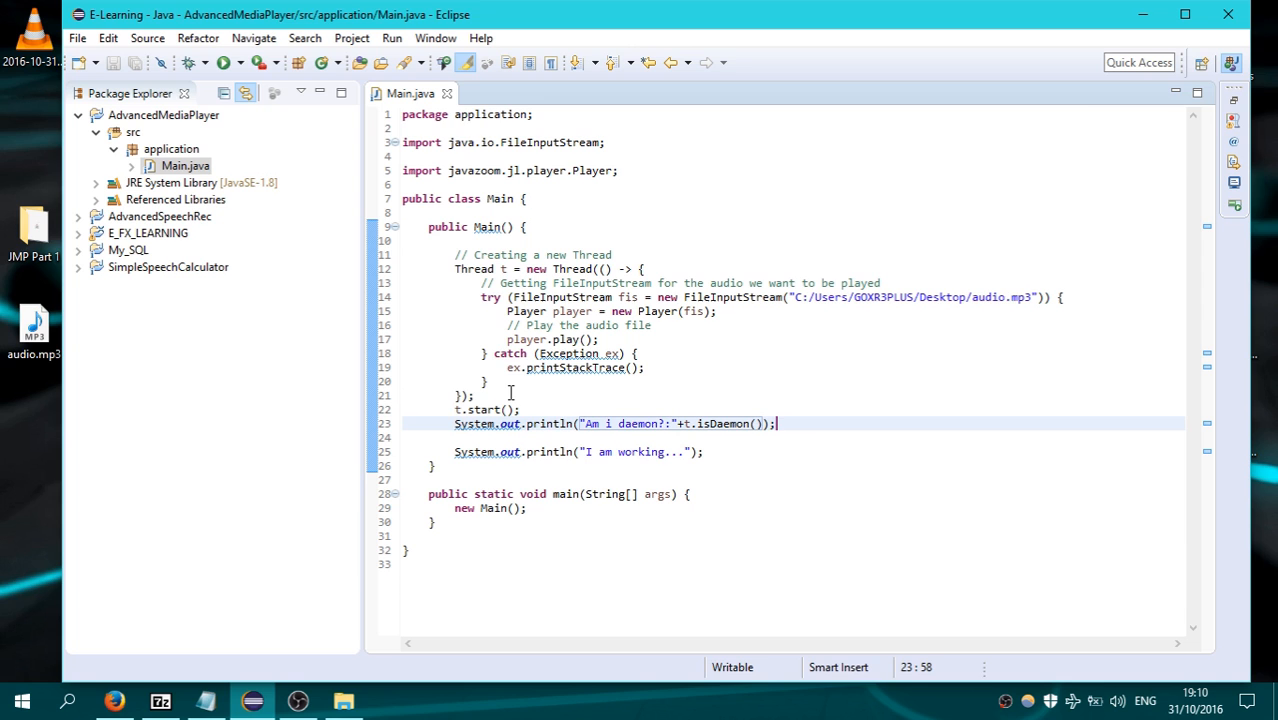
{"action": "key", "text": "Return"}
{"action": "type", "text": "t.setDaemon(true);"}
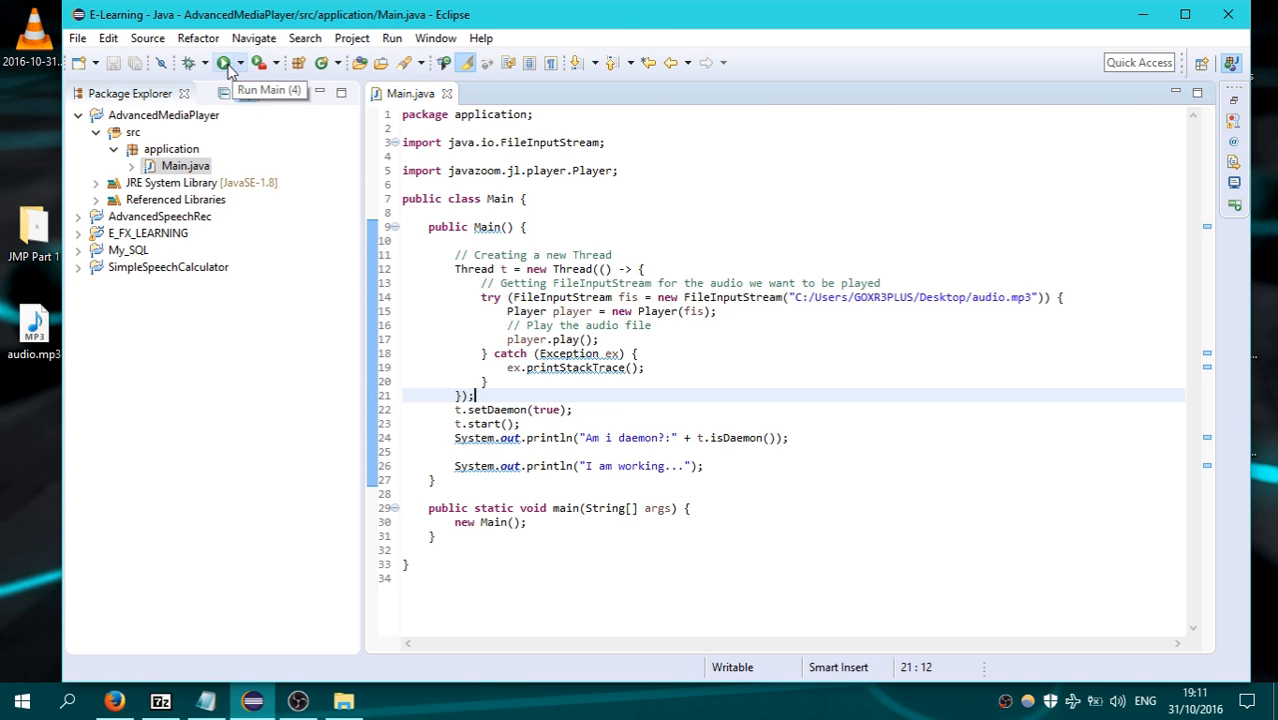
{"action": "left_click", "coordinate": [227, 62]}
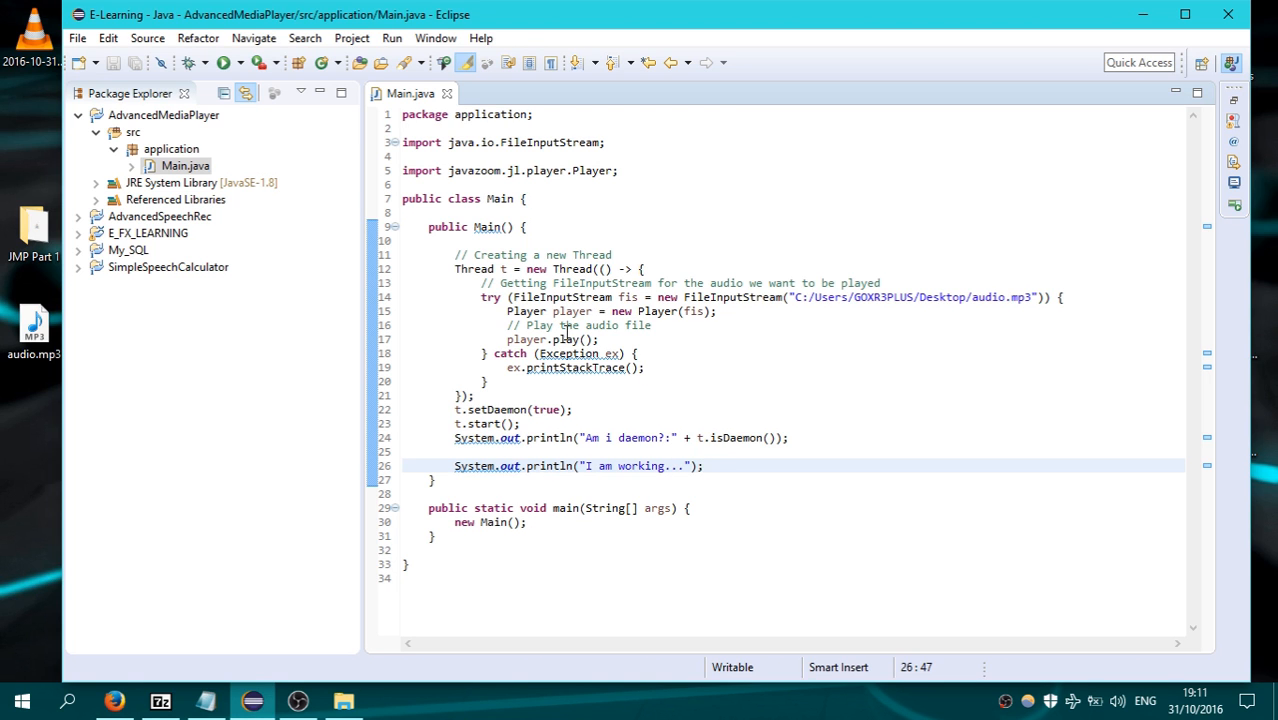
{"action": "left_click_drag", "start_coordinate": [455, 268], "coordinate": [520, 423]}
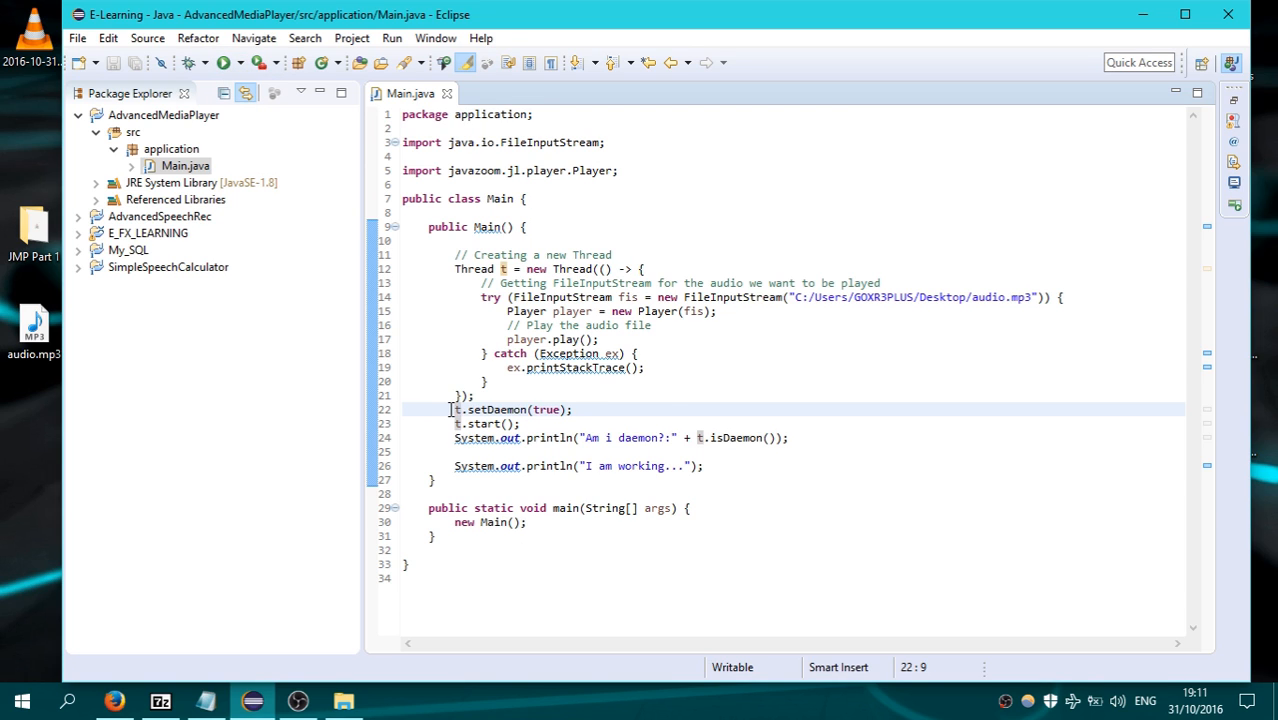
Comment out setDaemon(true) and add a comment: uncomment it to exit immediately.
{"action": "key", "text": "ctrl+/"}
{"action": "type", "text": "//u"}
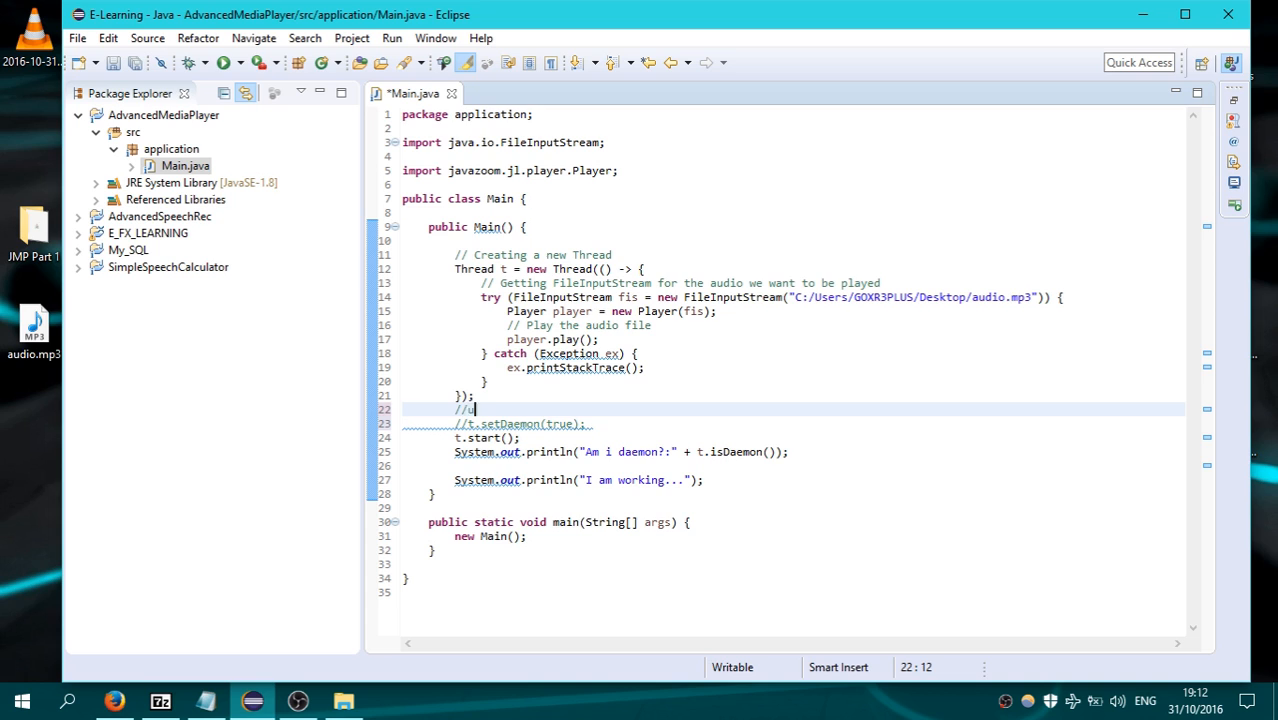
{"action": "type", "text": "ncomment"}
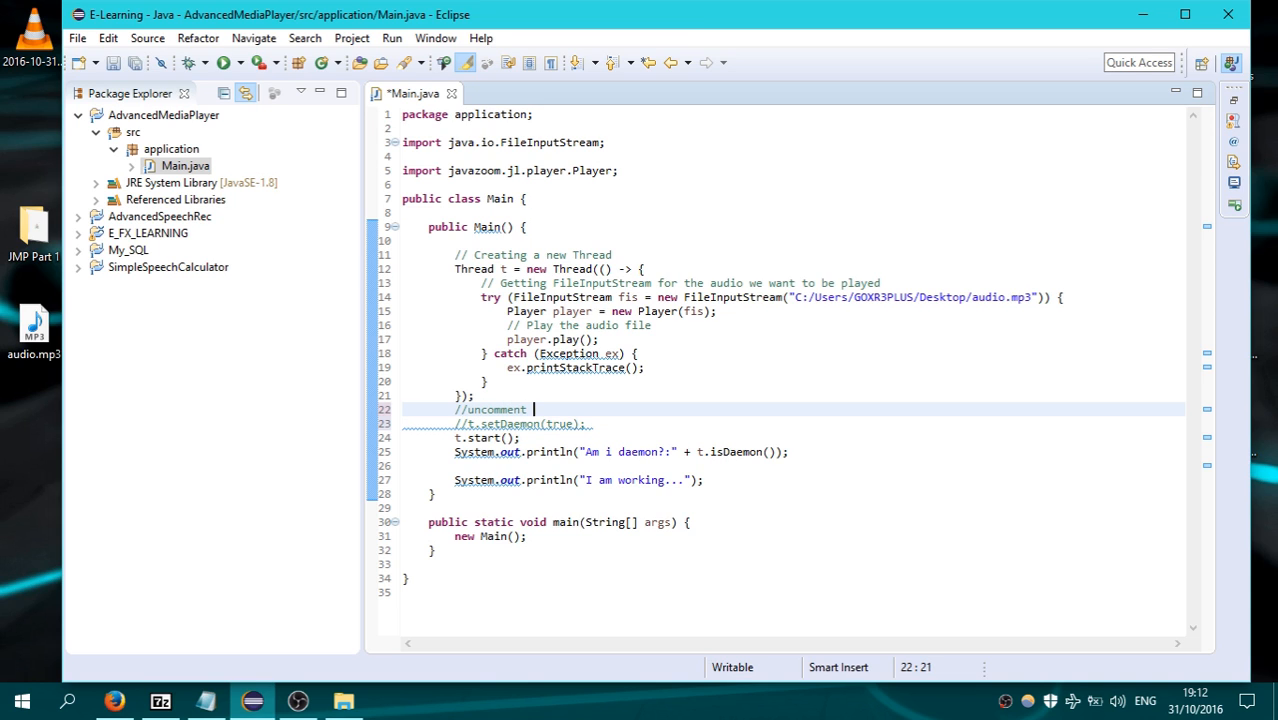
{"action": "type", "text": "this line"}
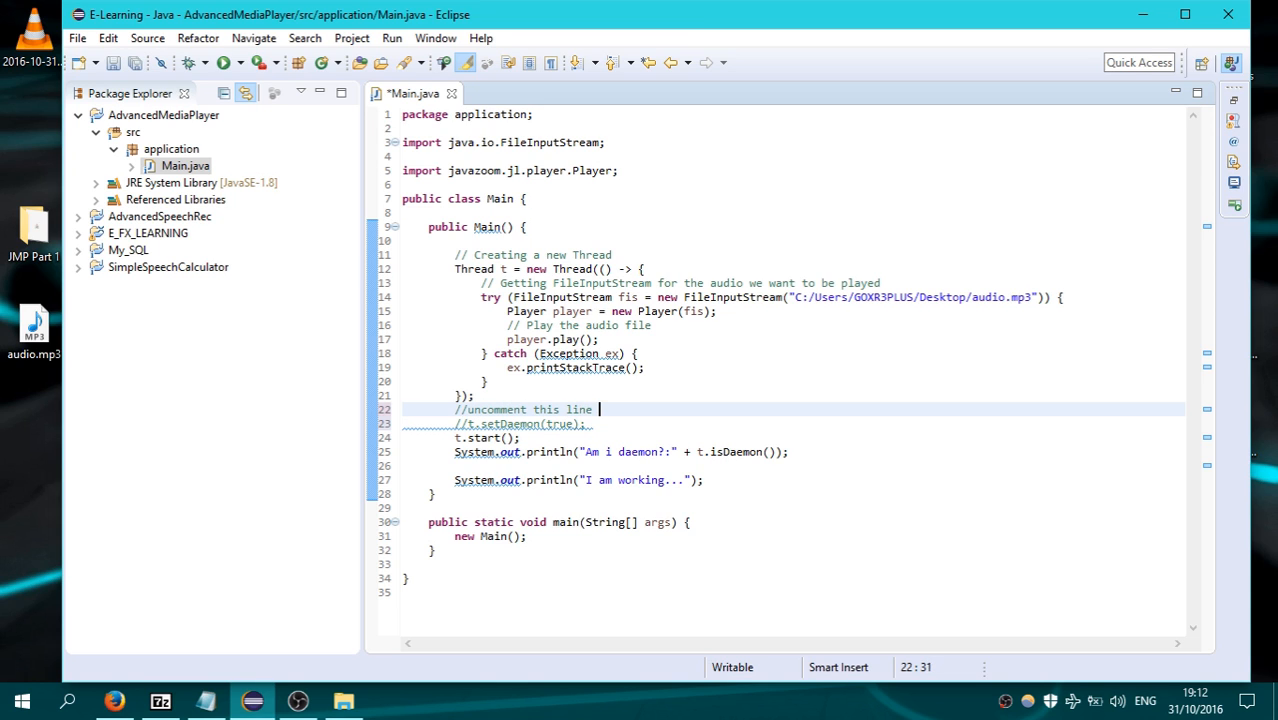
{"action": "type", "text": "if you want the application to exit"}
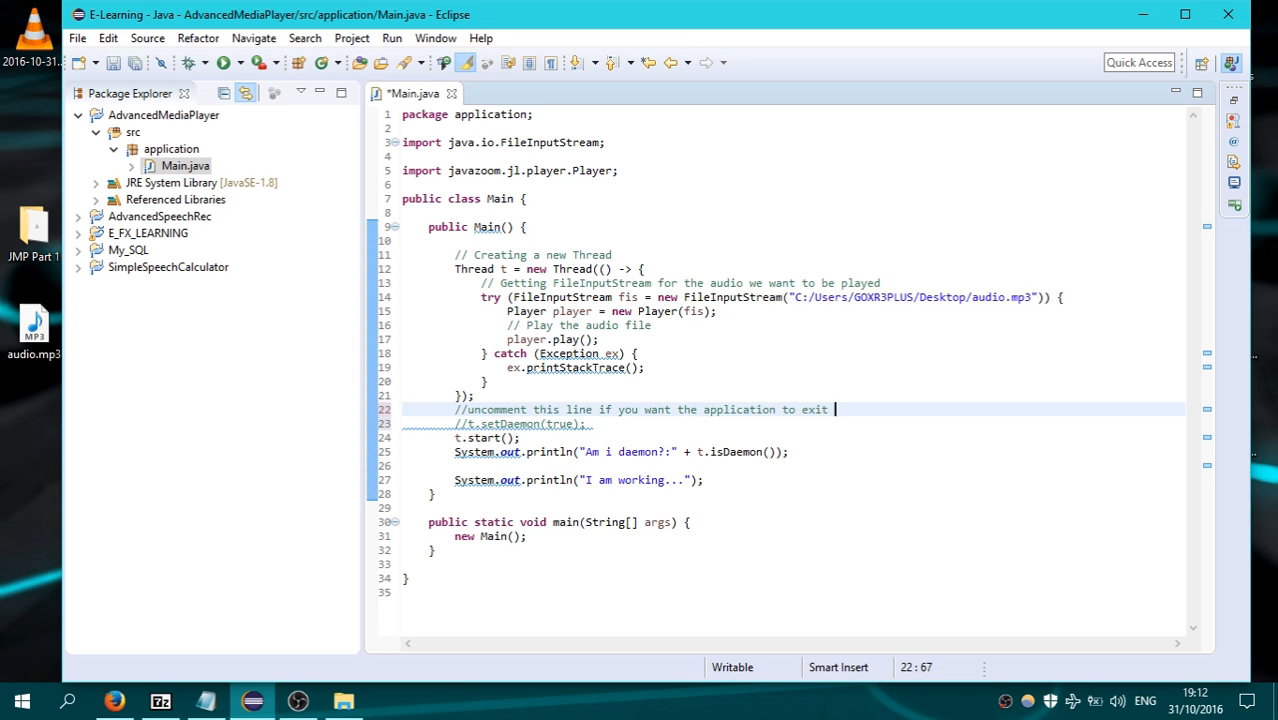
{"action": "type", "text": "immediatly"}
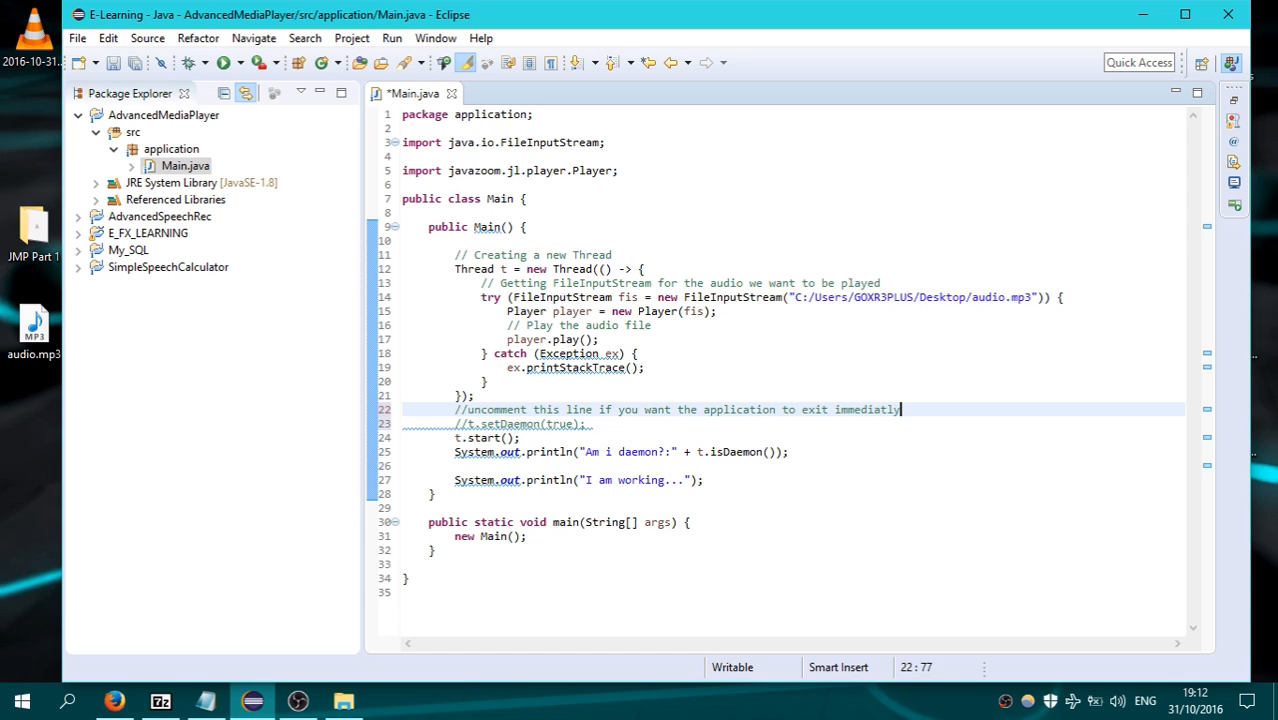
Add a comment explaining no daemon threads exist, so the Main application exits, and save.
{"action": "type", "text": "//ca"}
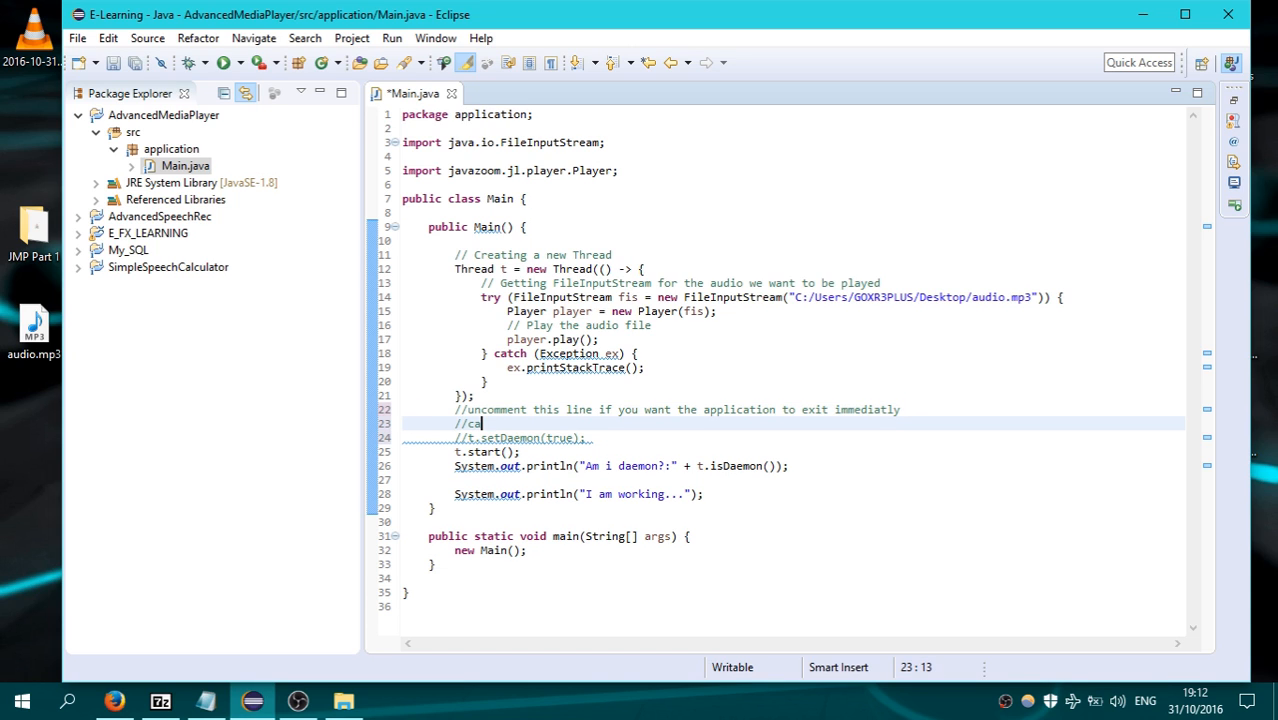
{"action": "type", "text": "use no"}
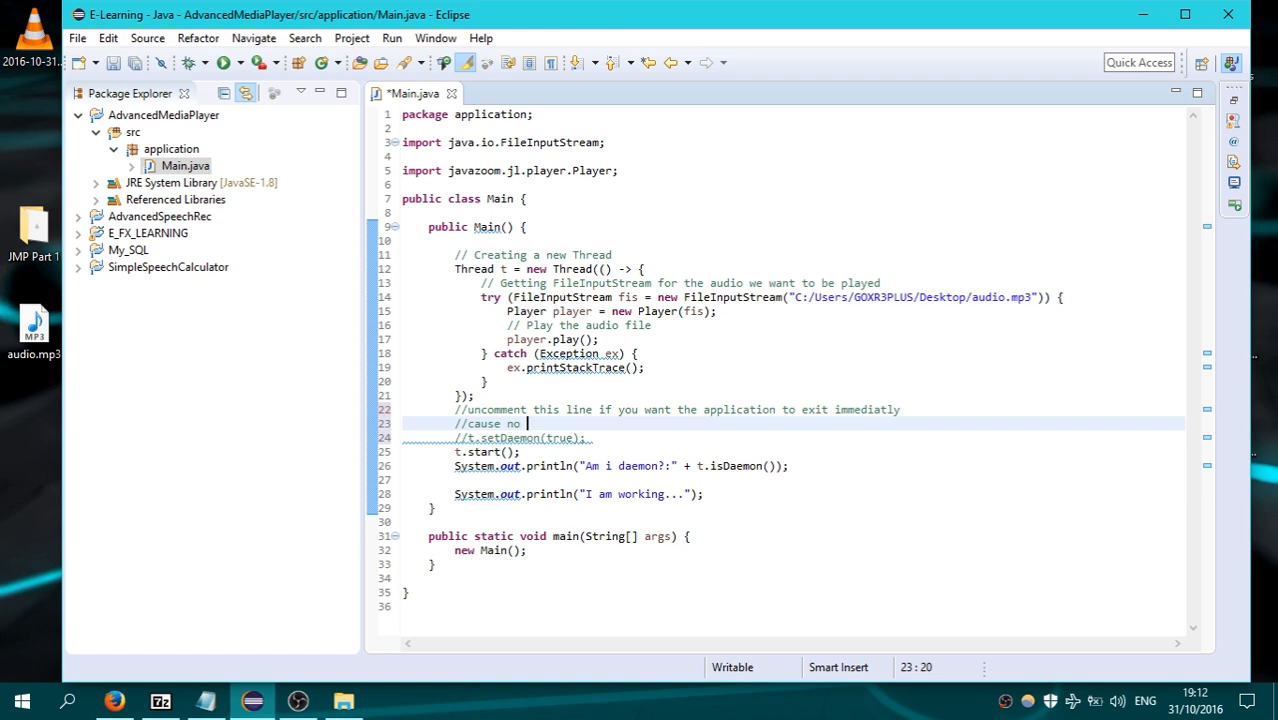
{"action": "type", "text": "d"}
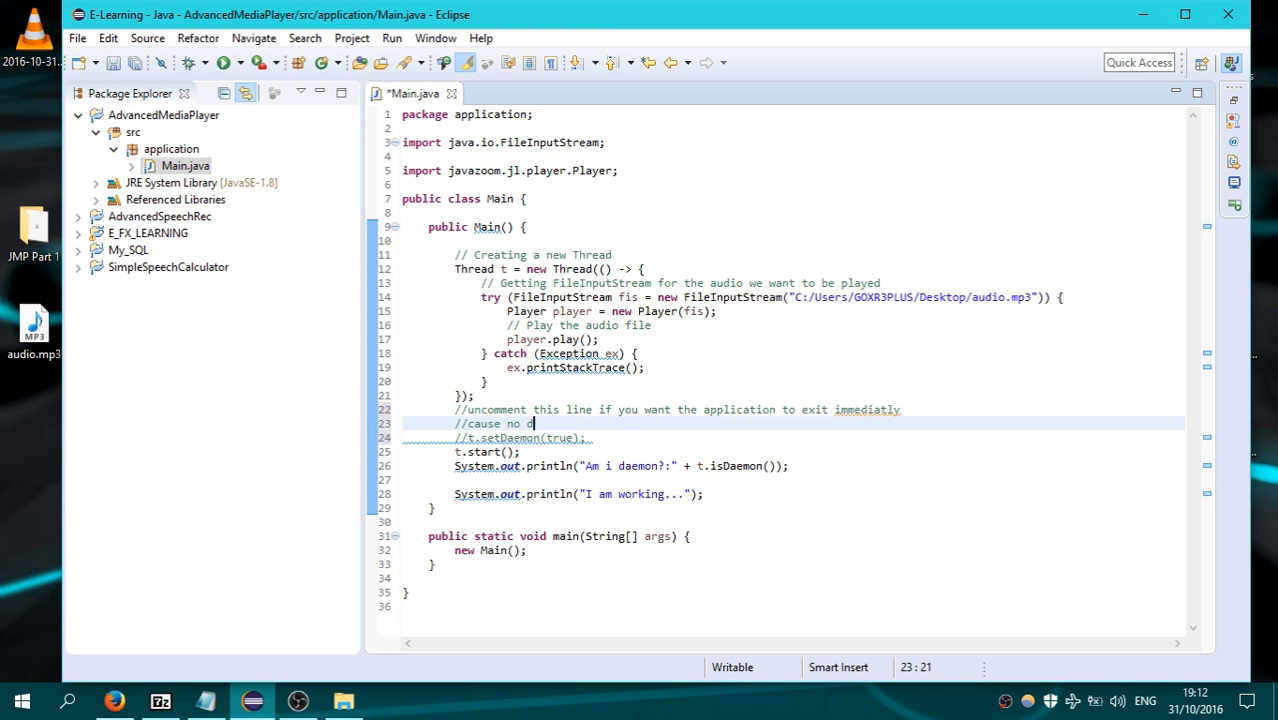
{"action": "type", "text": "aemon thre"}
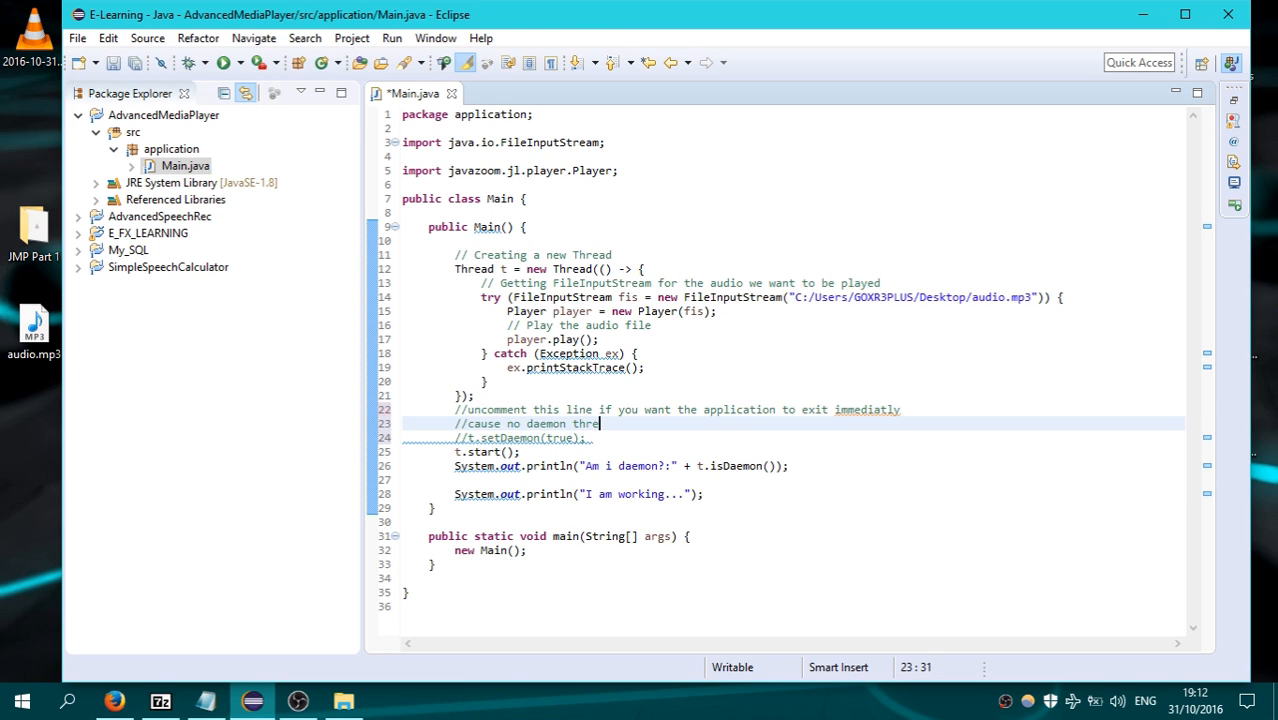
{"action": "type", "text": "ads exists"}
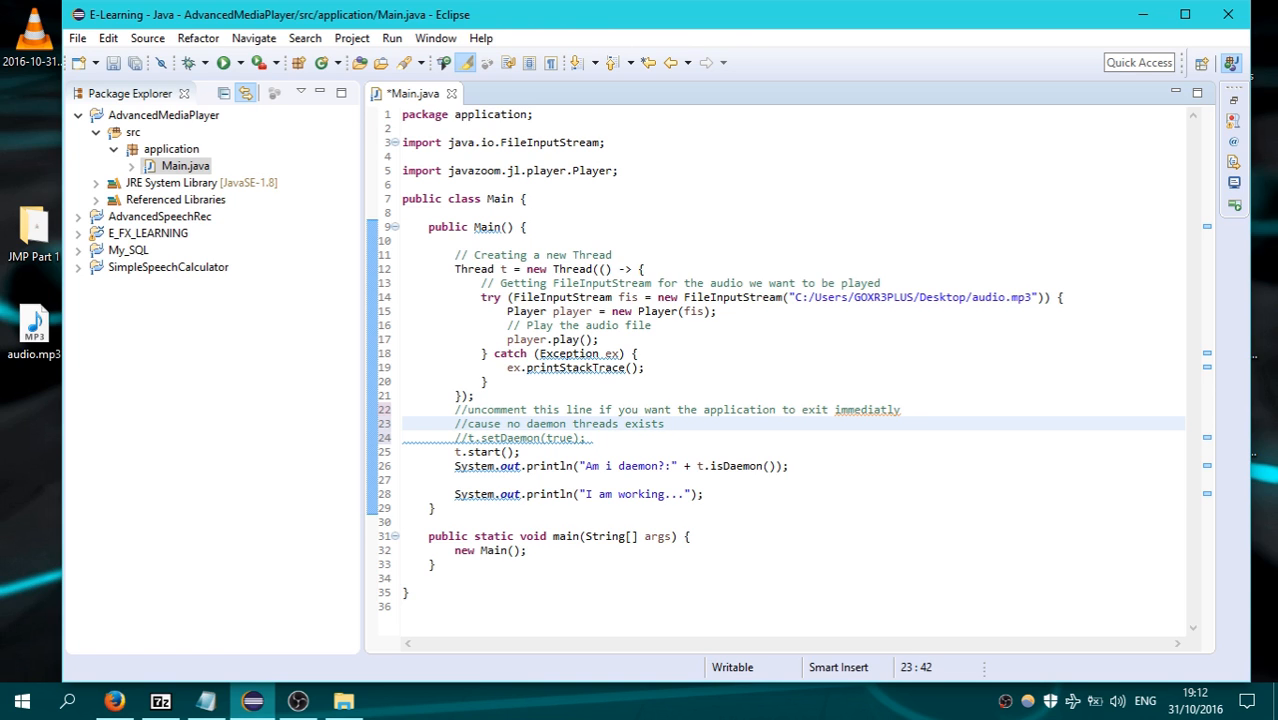
{"action": "type", "text": "and the Main H"}
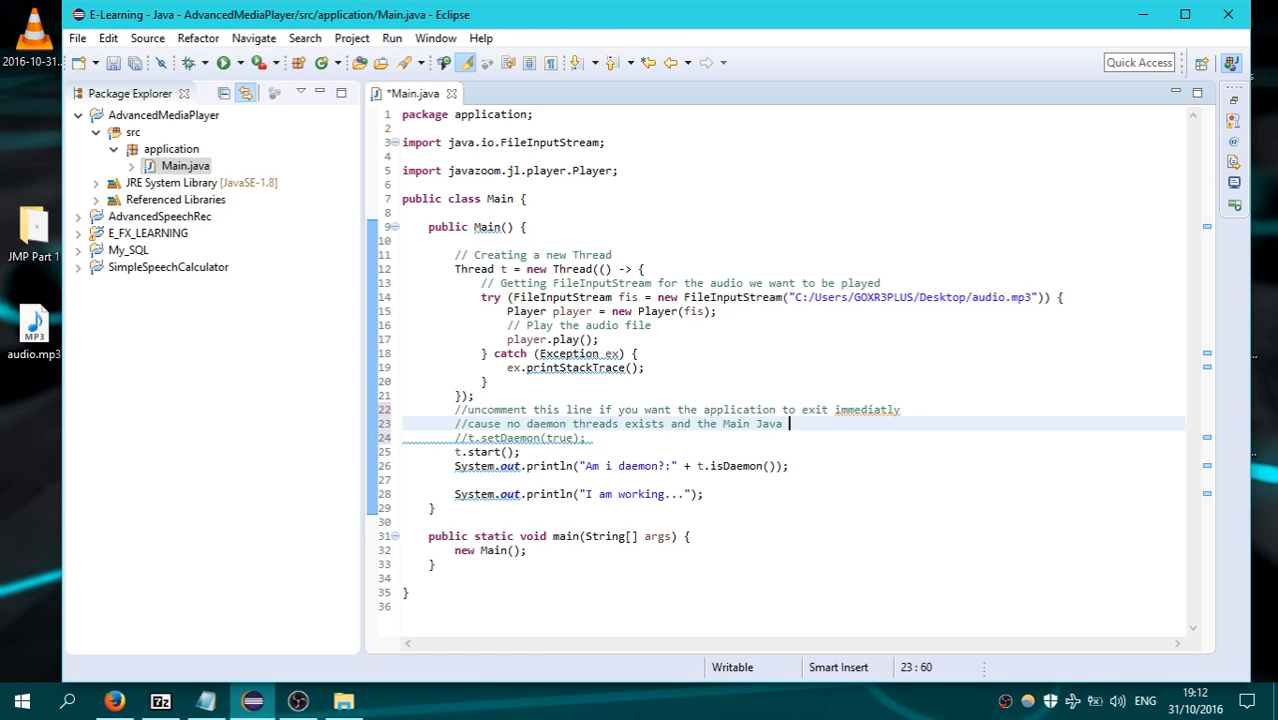
{"action": "type", "text": "application thread"}
{"action": "type", "text": "//"}
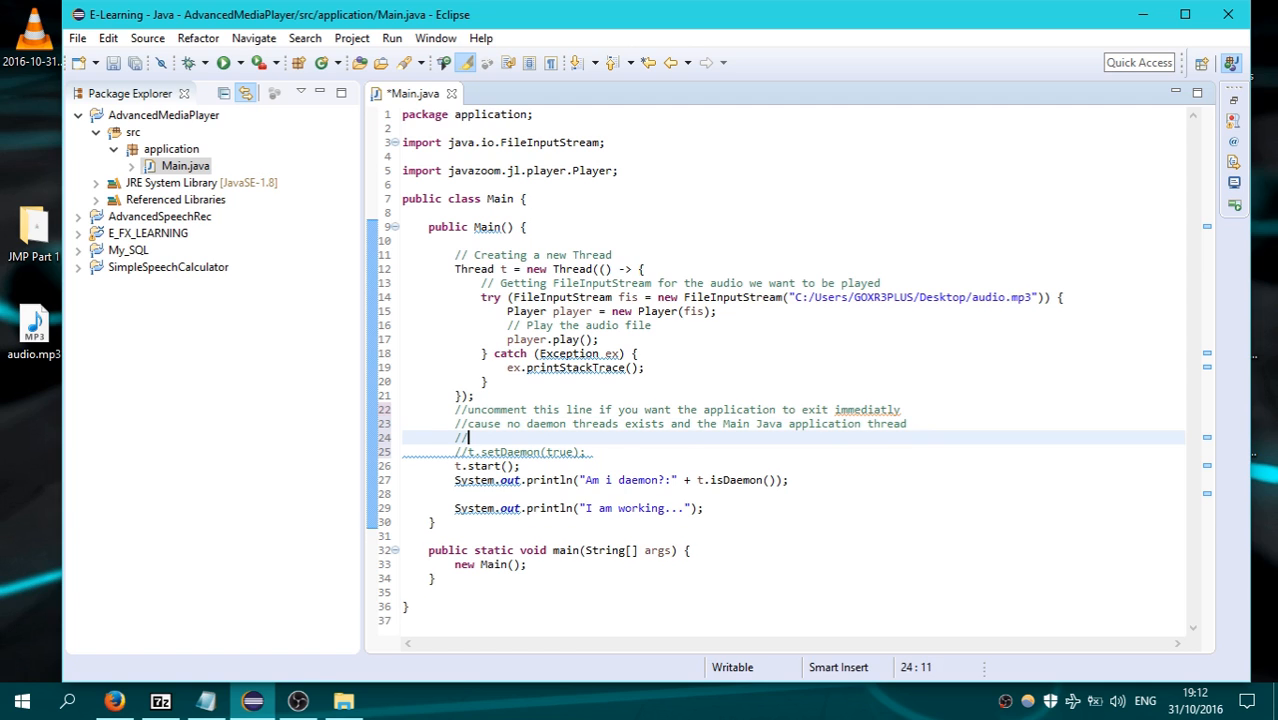
{"action": "type", "text": "has exited"}
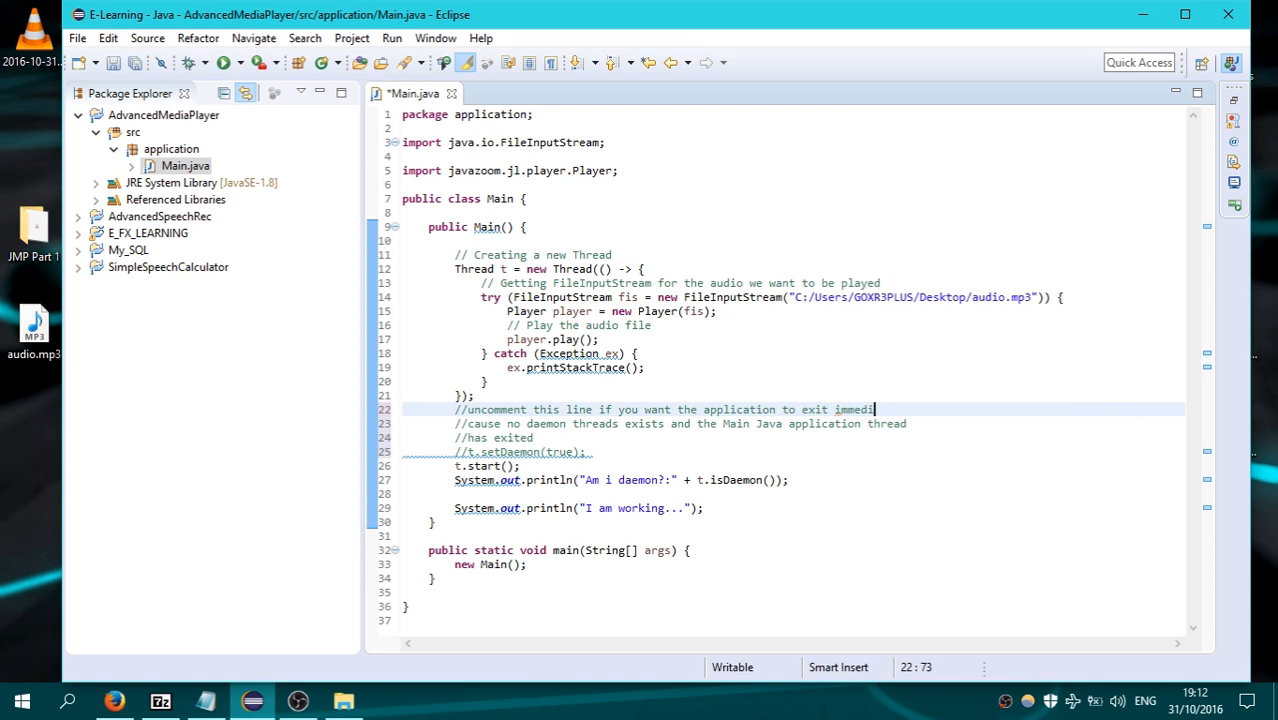
{"action": "type", "text": "ately"}
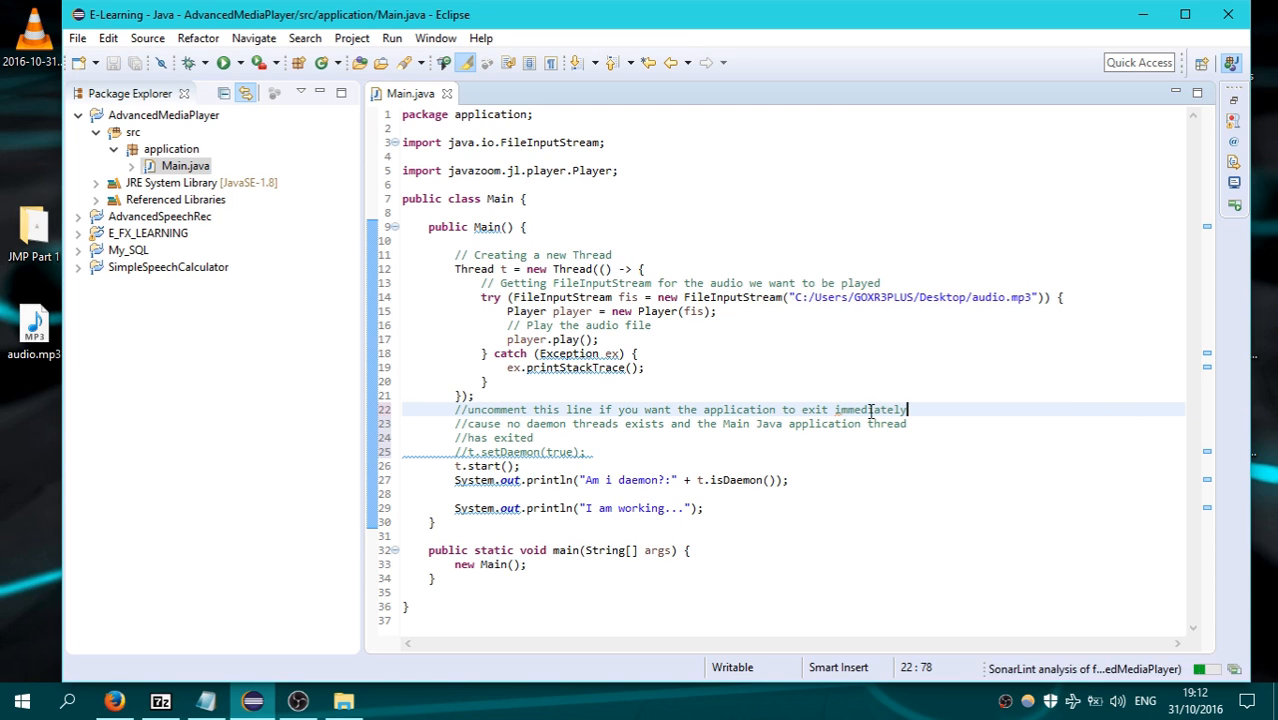